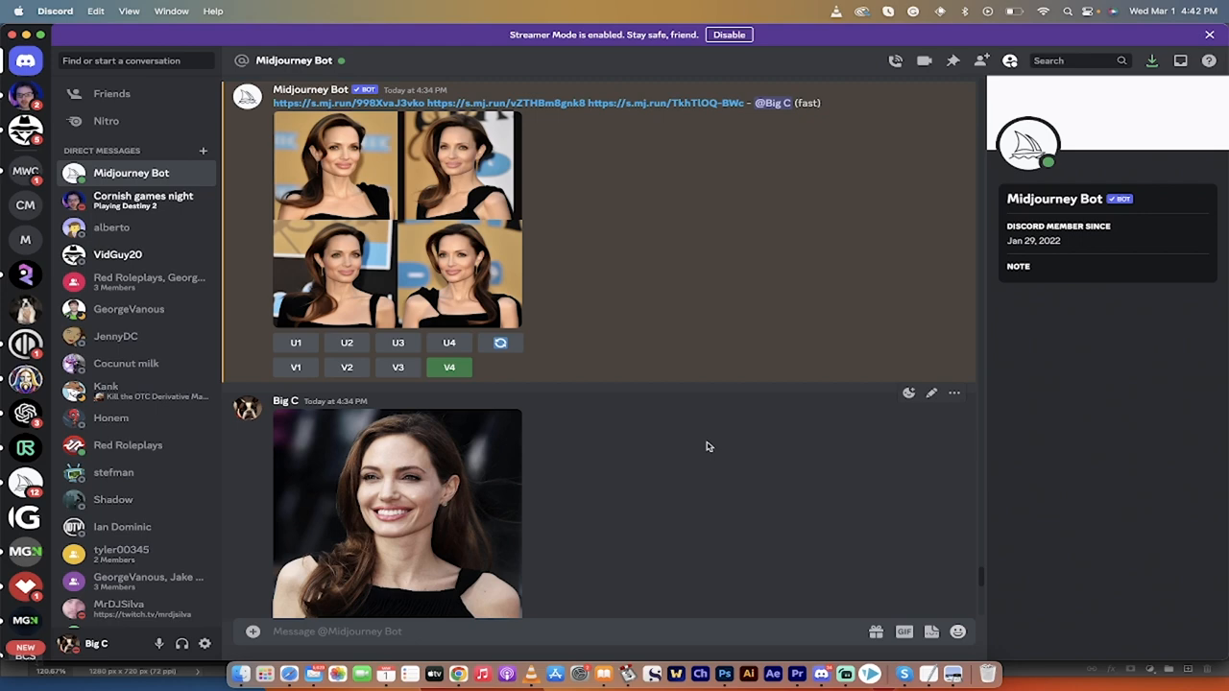
# Start a /blend command and attach the first two Angelina Jolie photos as image1 and image2
pyautogui.scroll(-3)
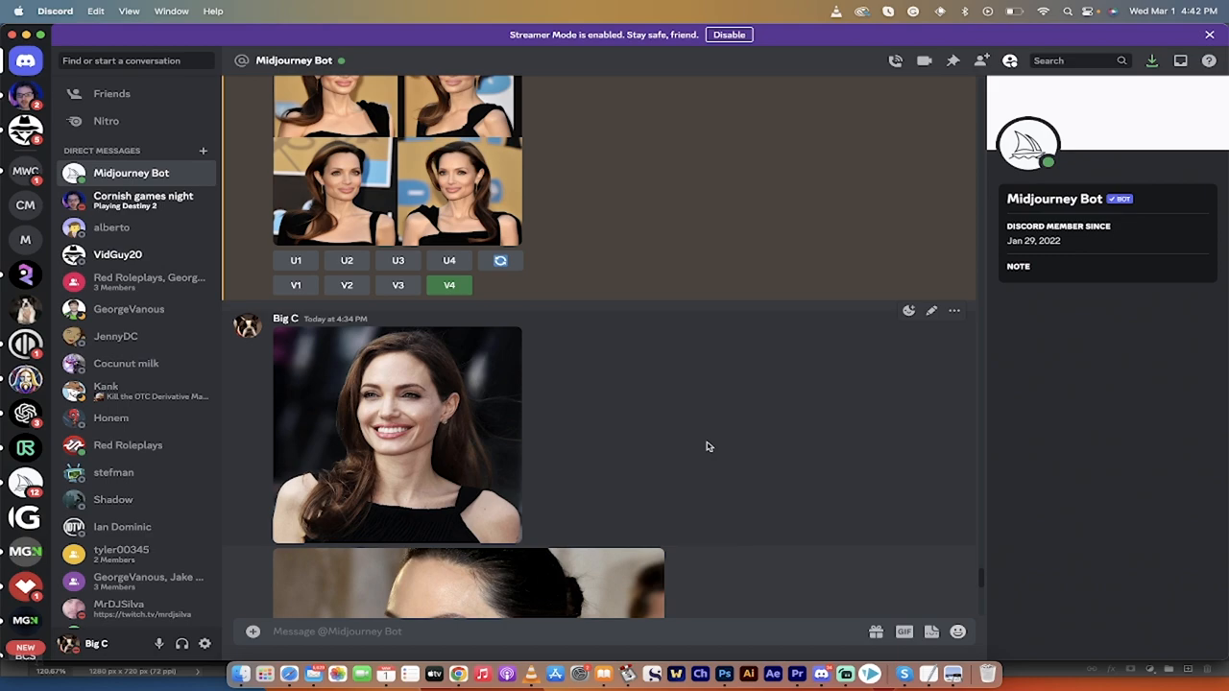
pyautogui.scroll(-3)
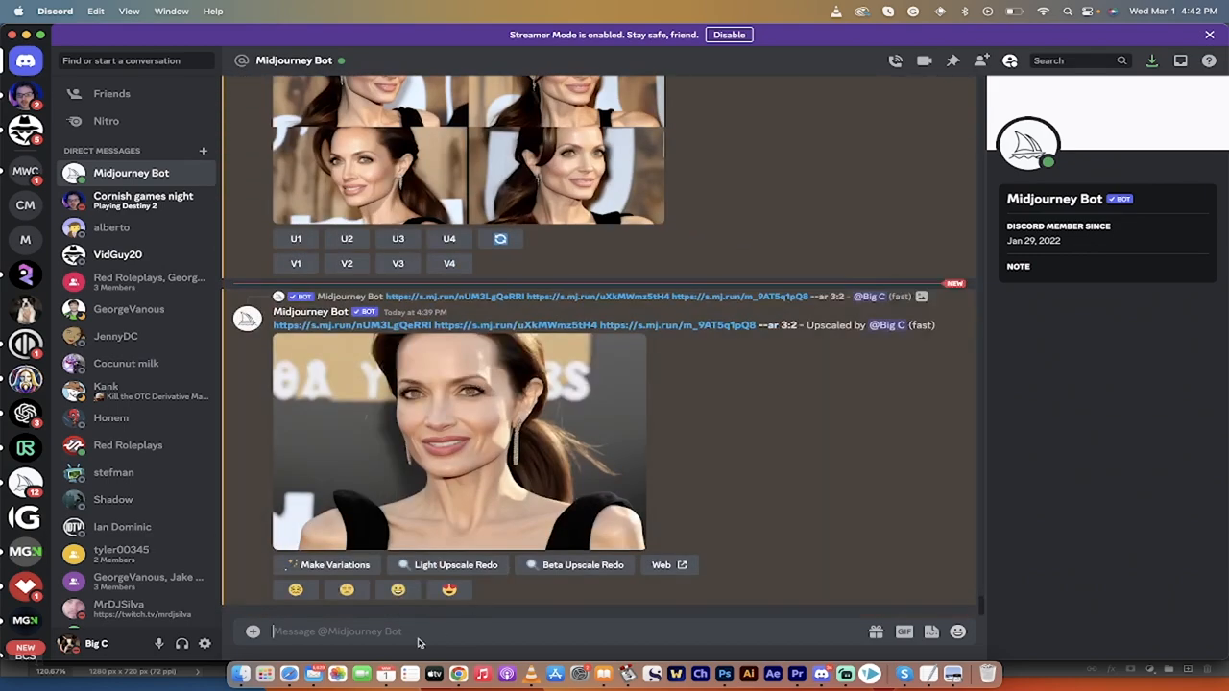
pyautogui.moveTo(432, 638)
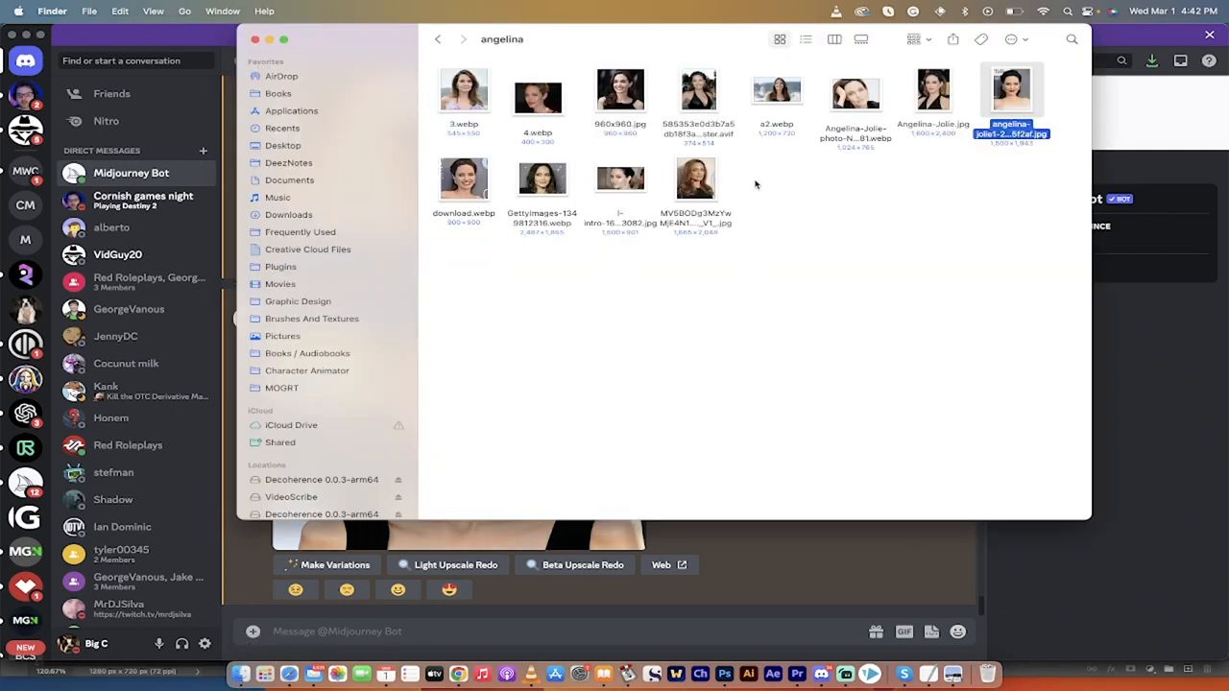
pyautogui.moveTo(874, 194)
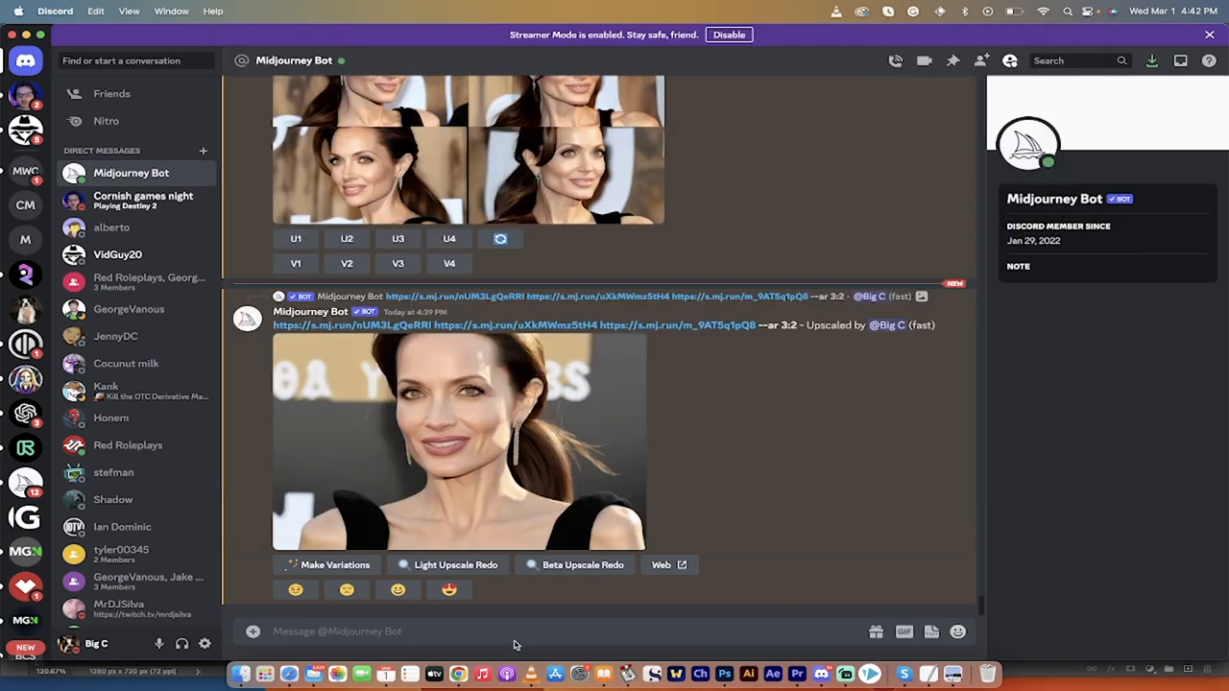
pyautogui.write('/blend')
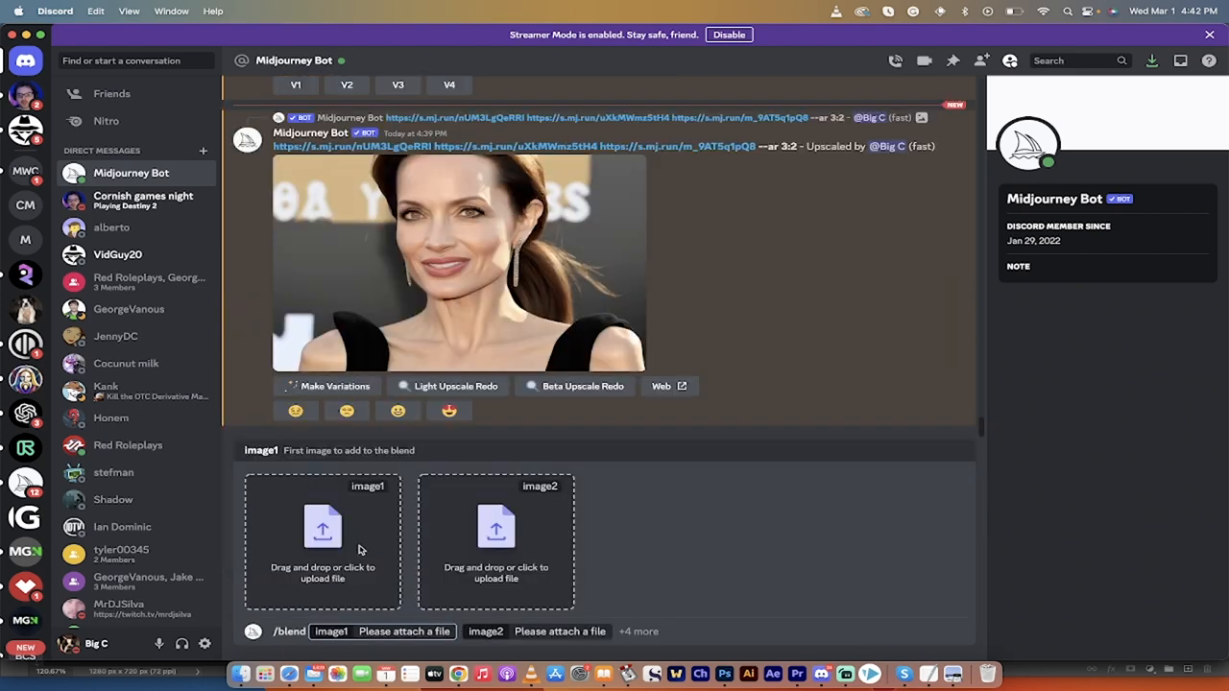
pyautogui.moveTo(457, 545)
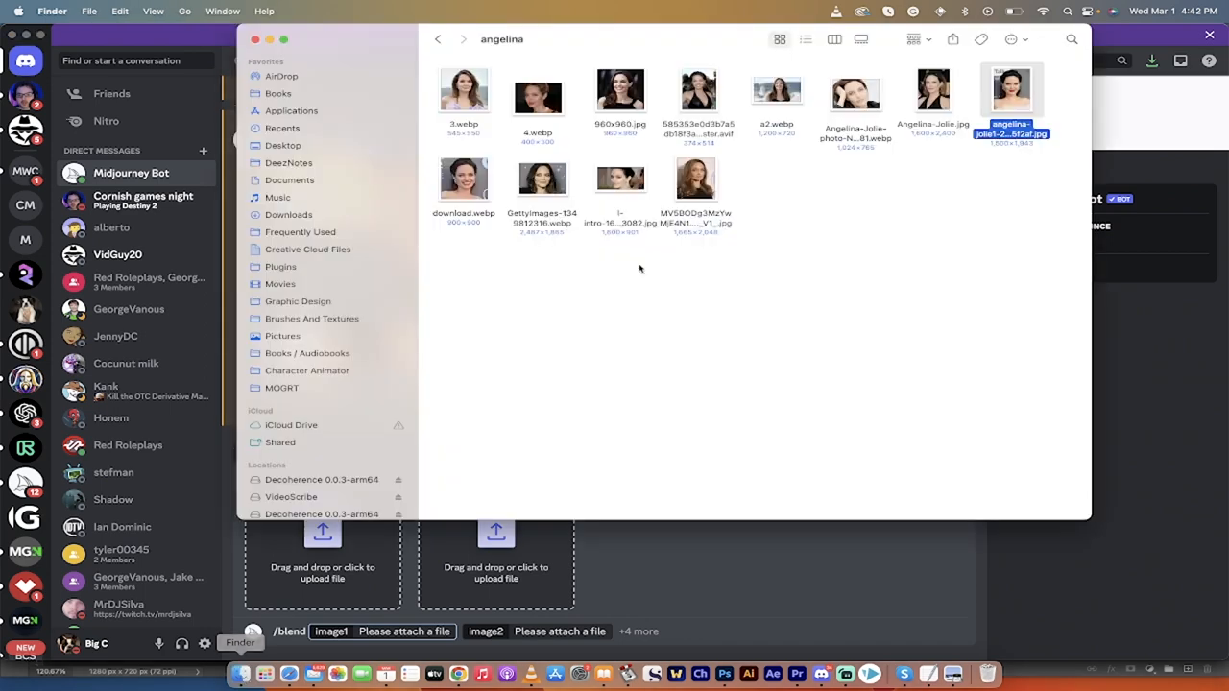
pyautogui.moveTo(758, 202)
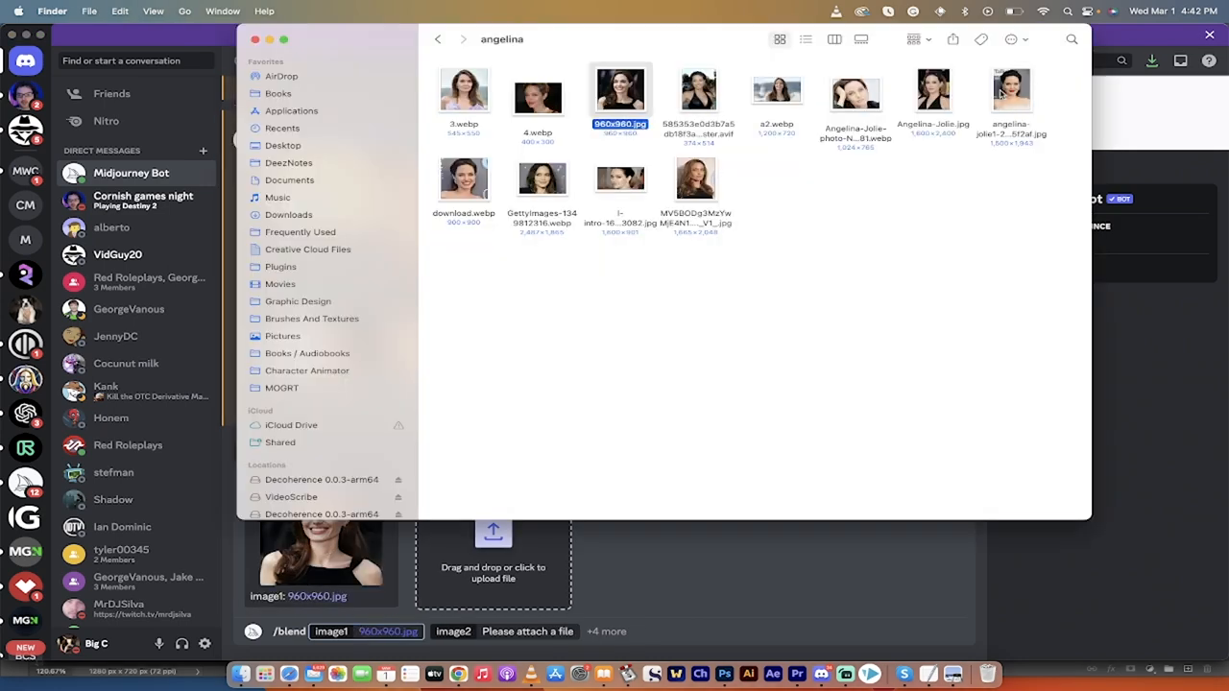
pyautogui.click(1010, 92)
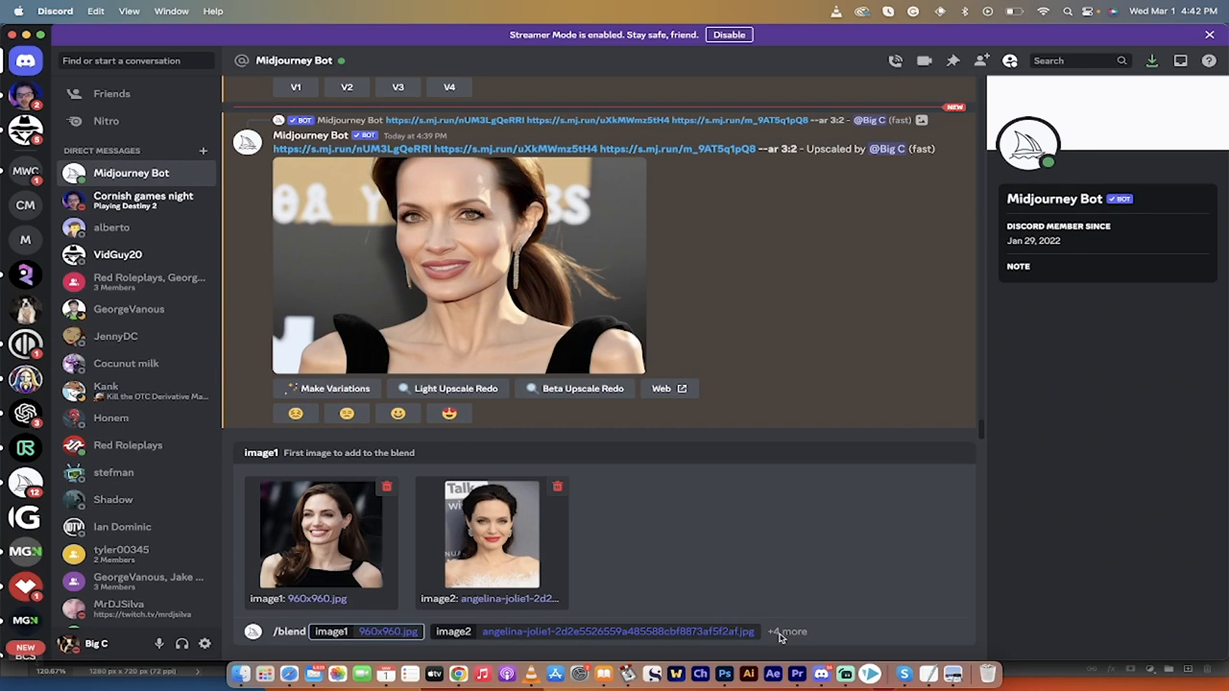
# Add the image3 option and attach a third Angelina photo from the folder
pyautogui.click(788, 630)
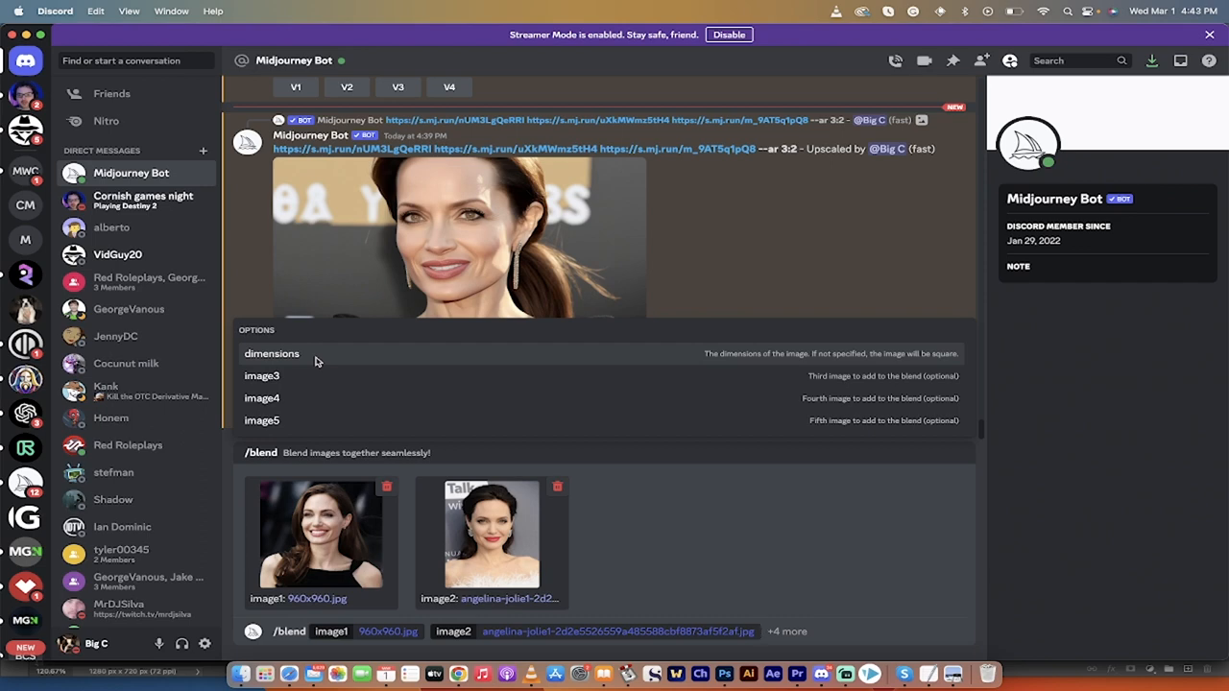
pyautogui.moveTo(303, 375)
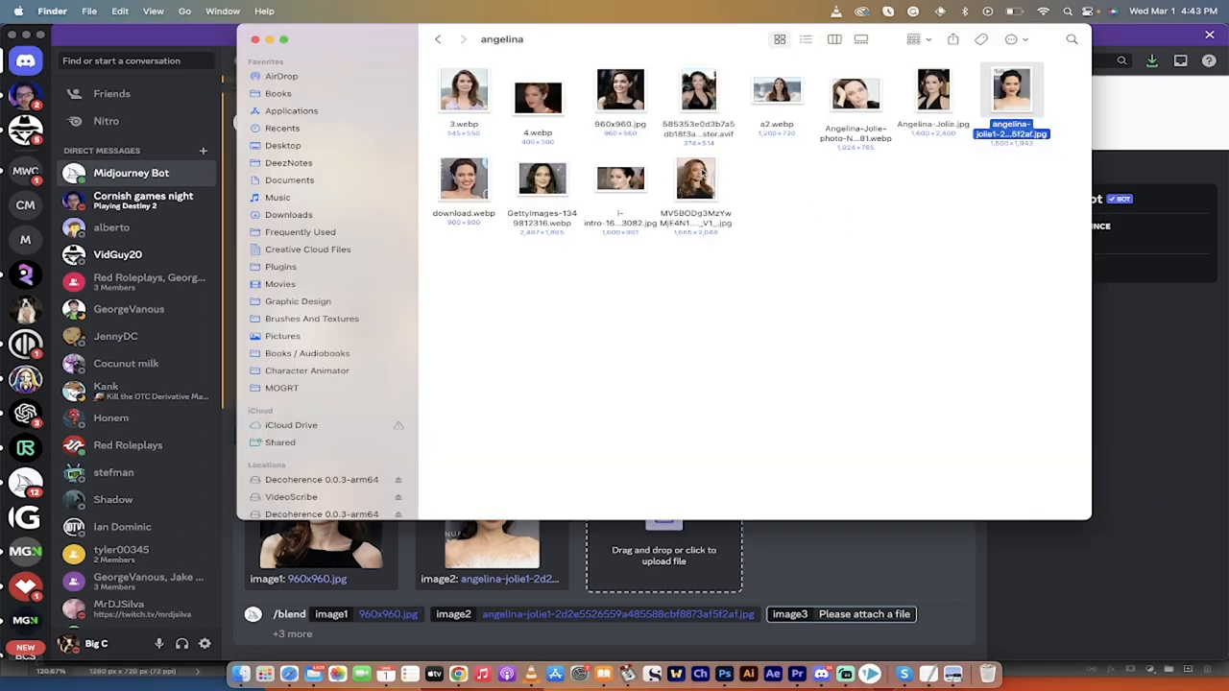
pyautogui.click(696, 177)
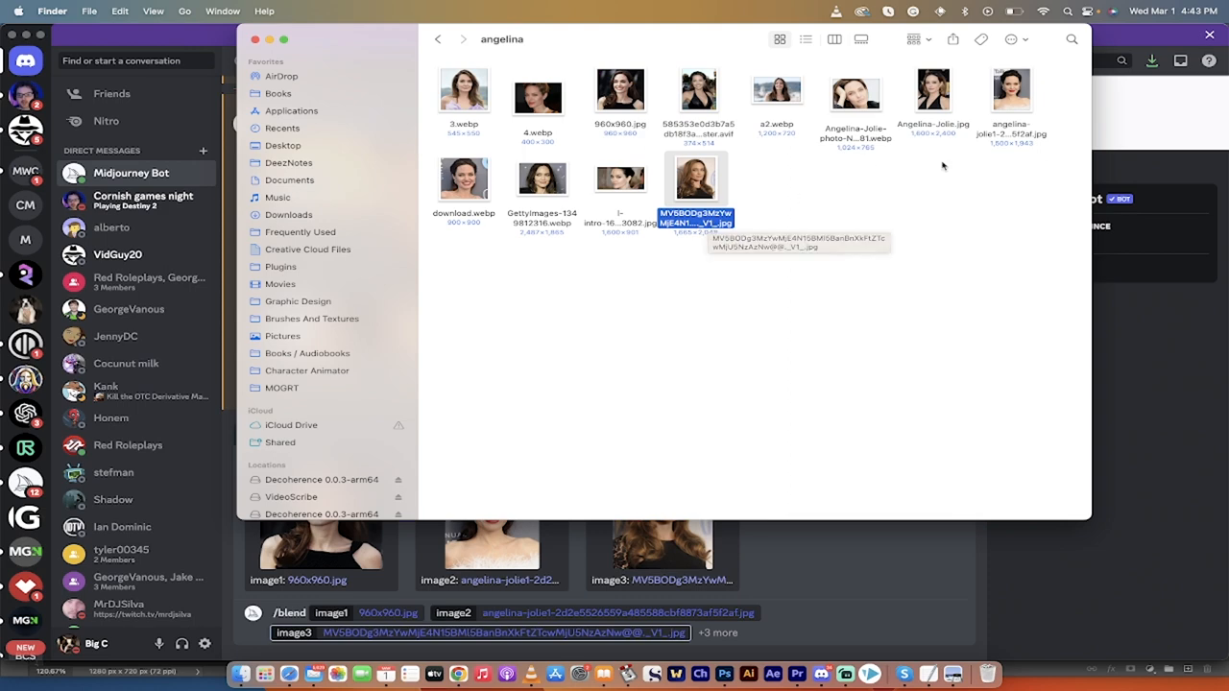
pyautogui.moveTo(470, 119)
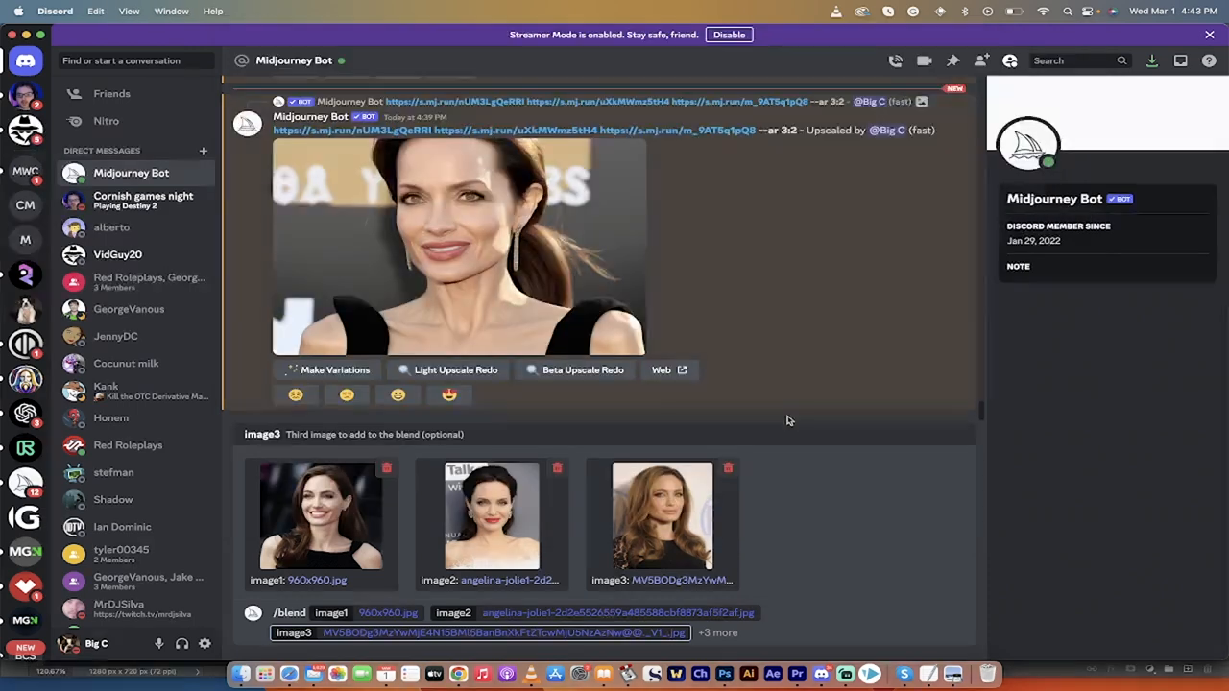
pyautogui.moveTo(768, 511)
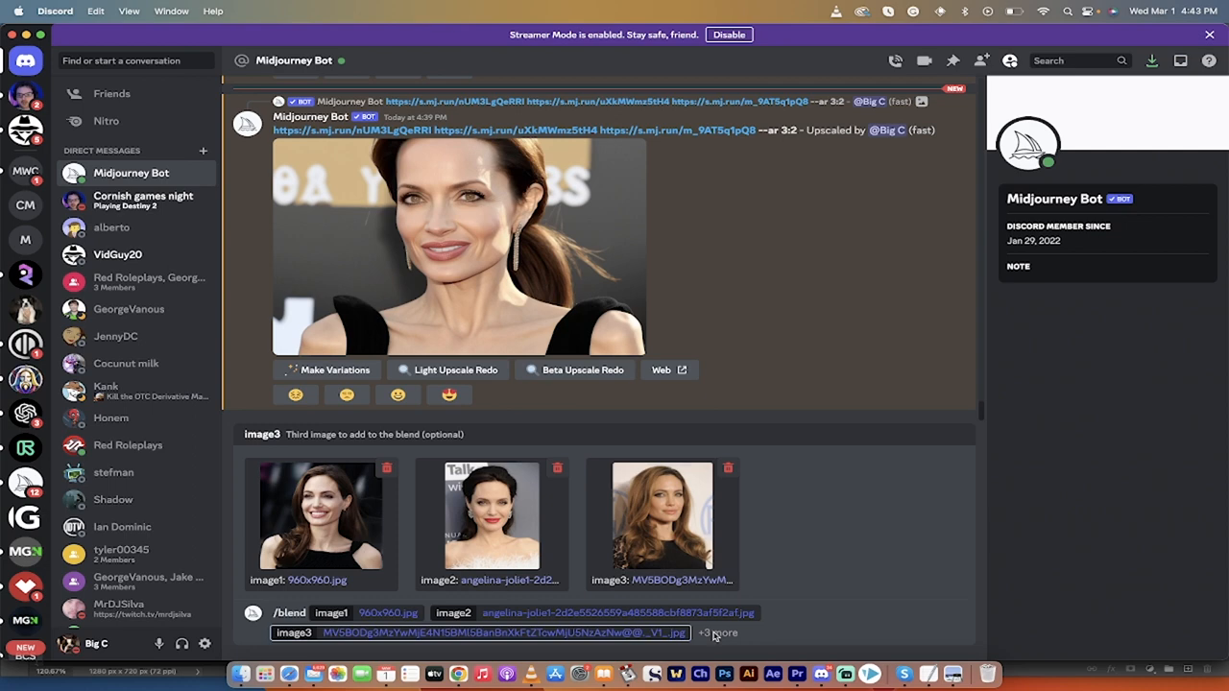
# Add a dimensions option set to Landscape and send the three-photo blend
pyautogui.click(719, 634)
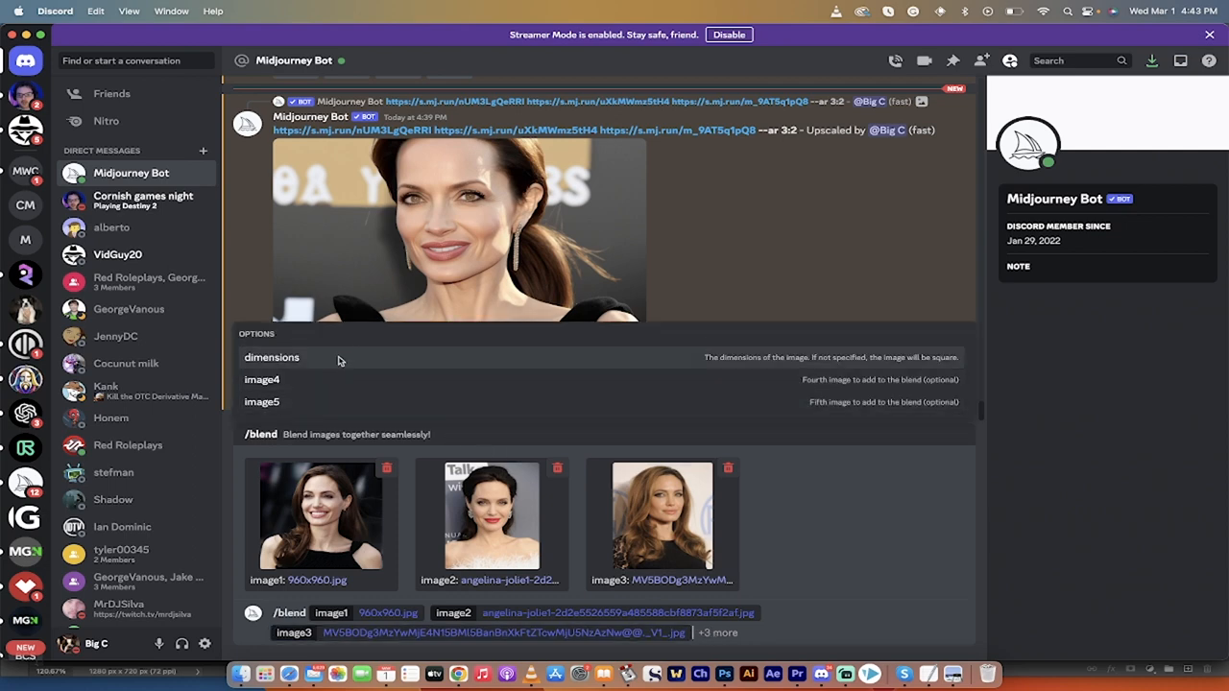
pyautogui.click(273, 357)
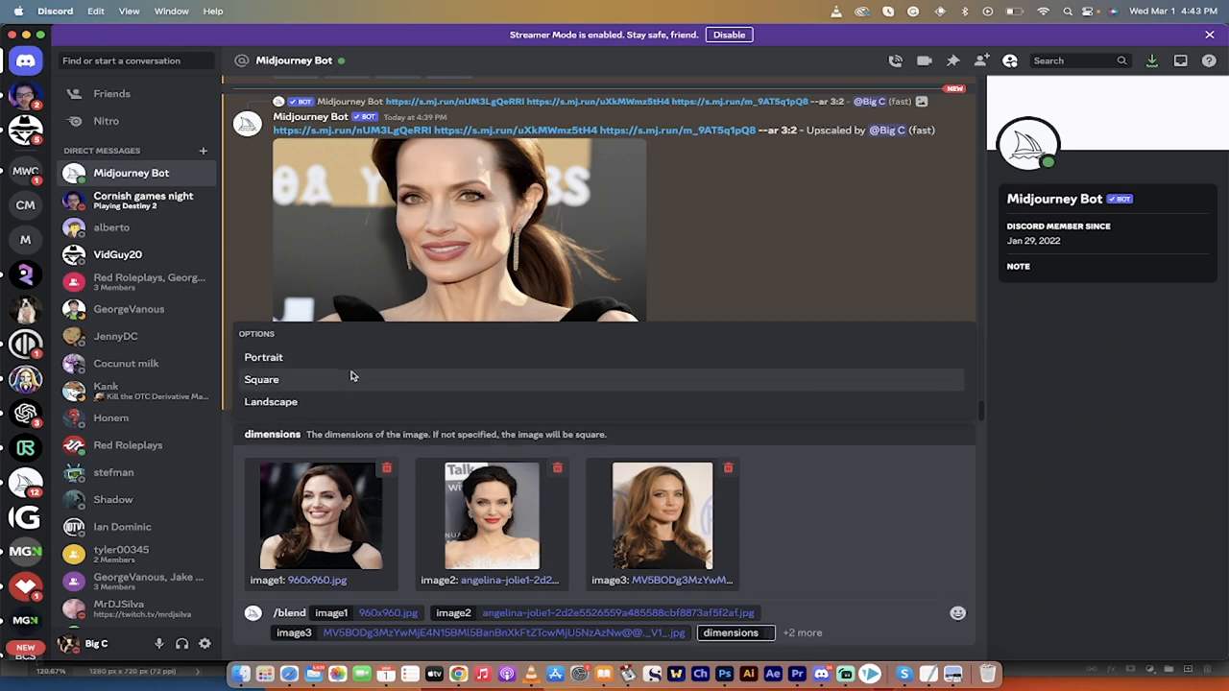
pyautogui.moveTo(301, 357)
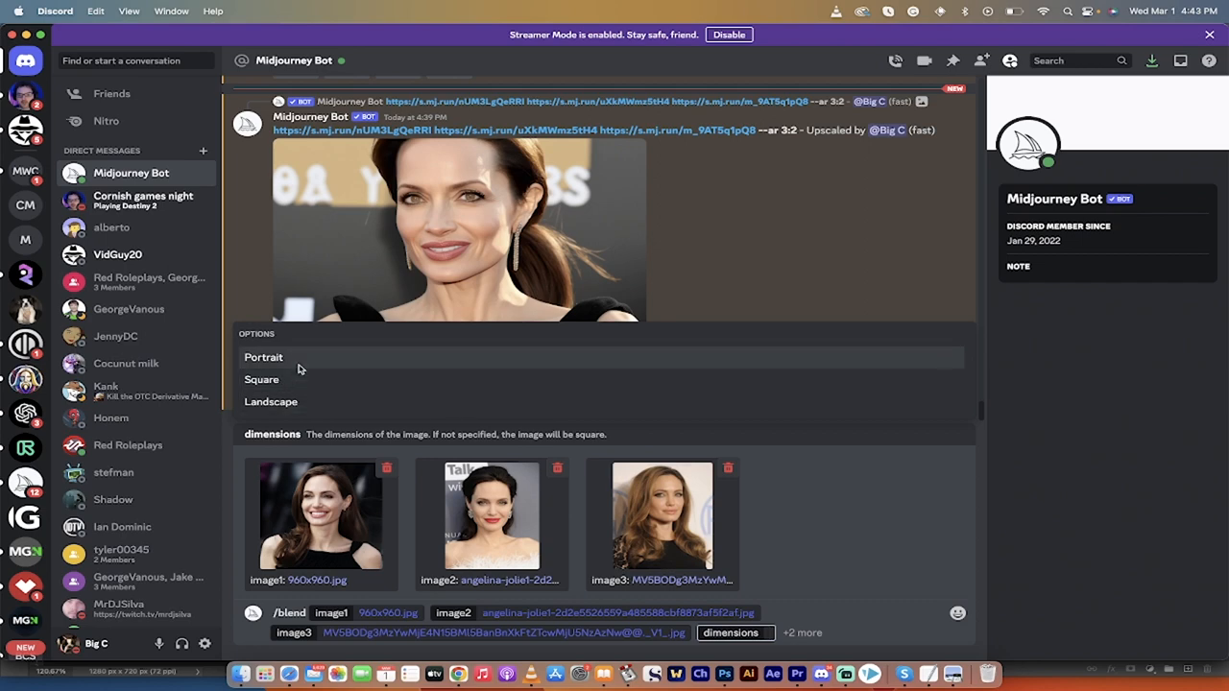
pyautogui.click(271, 402)
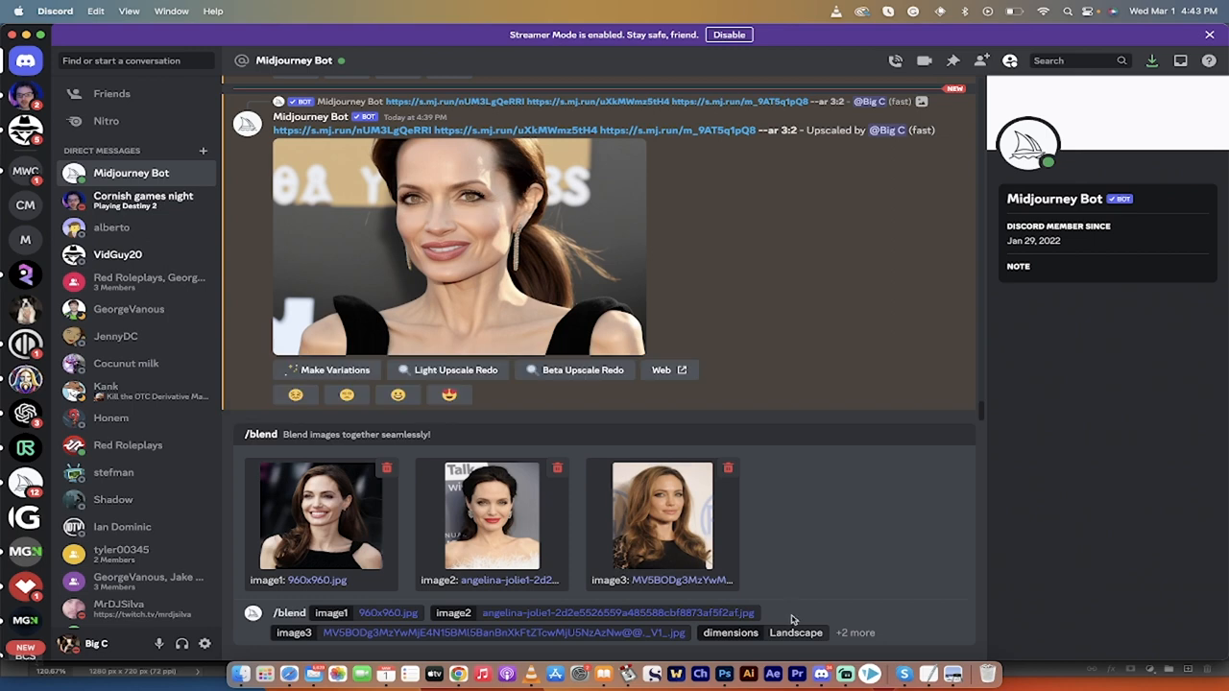
pyautogui.moveTo(814, 576)
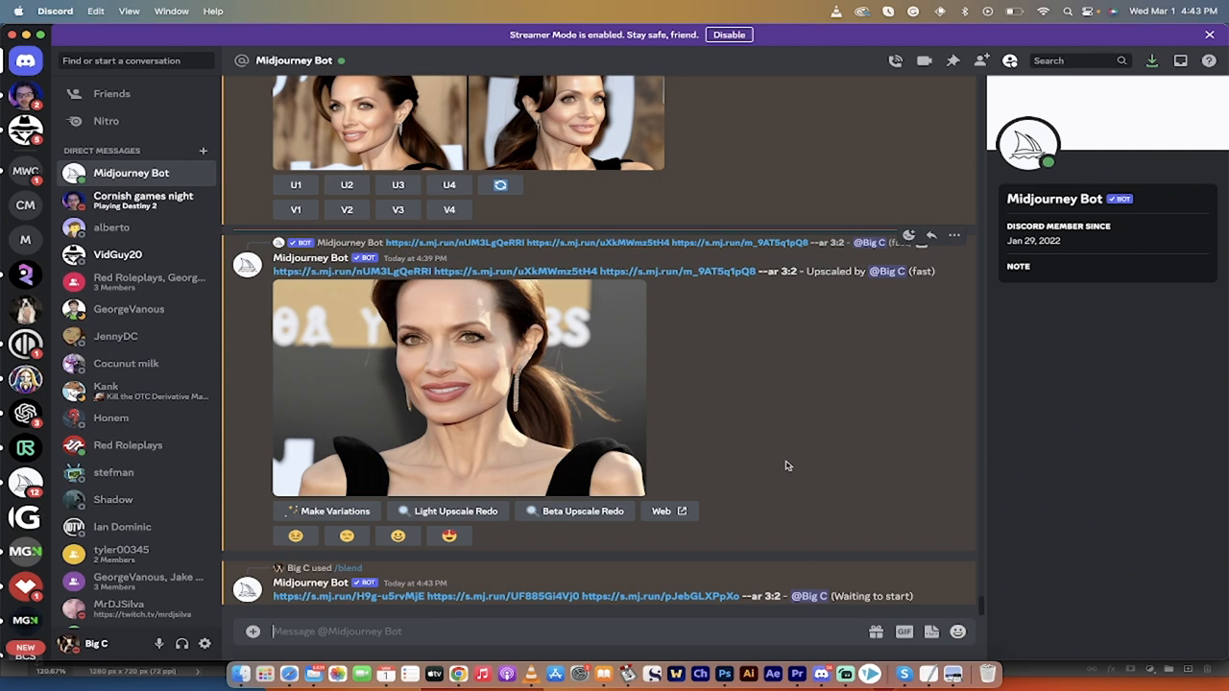
# Upload another Angelina photo from the folder to the chat and view the 3:2 blended grid enlarged
pyautogui.scroll(-3)
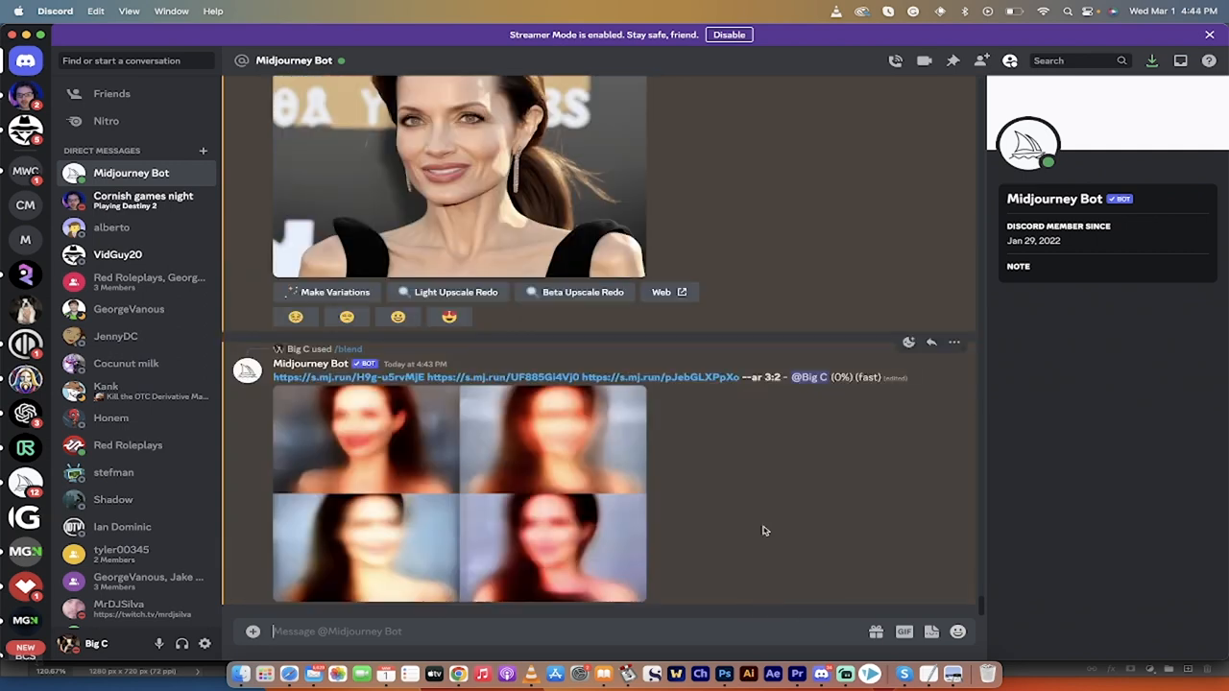
pyautogui.moveTo(765, 382)
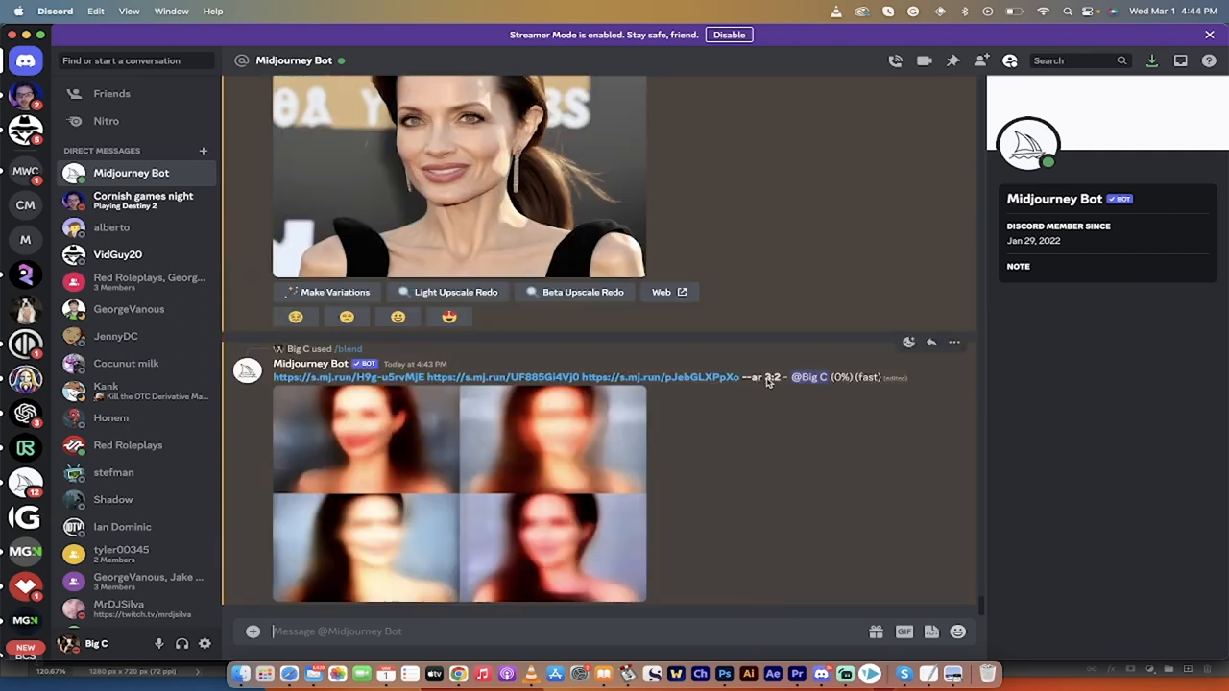
pyautogui.moveTo(753, 388)
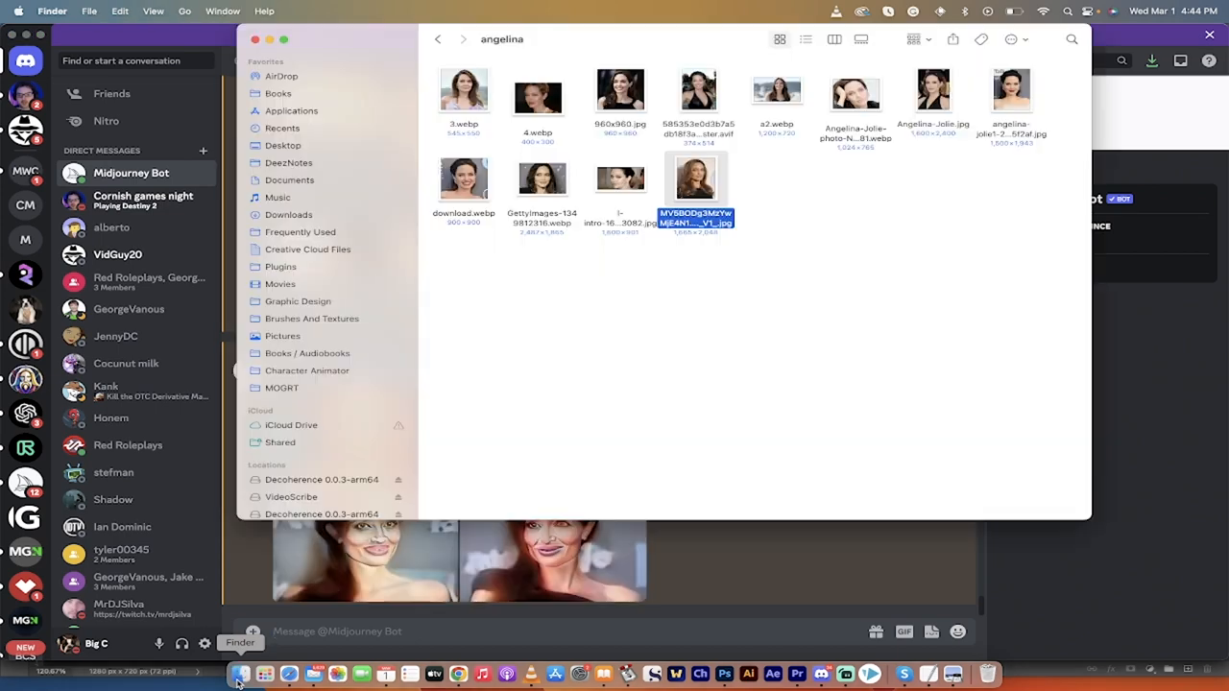
pyautogui.moveTo(695, 177); pyautogui.dragTo(738, 336)
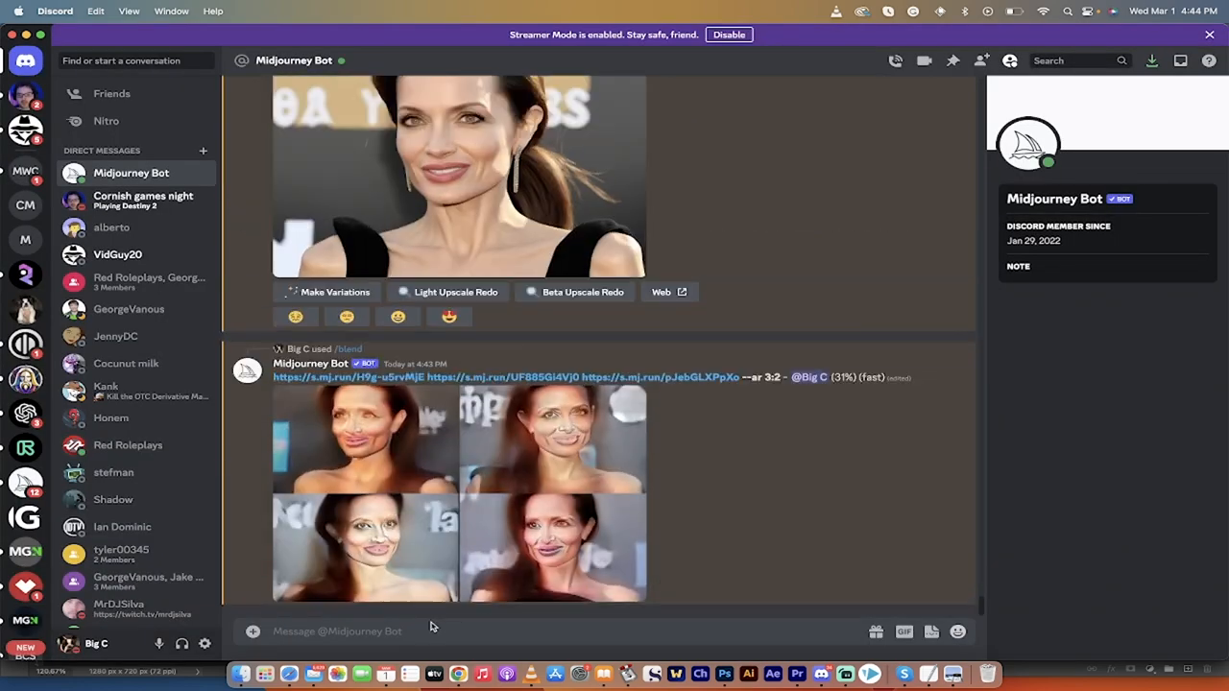
pyautogui.scroll(-3)
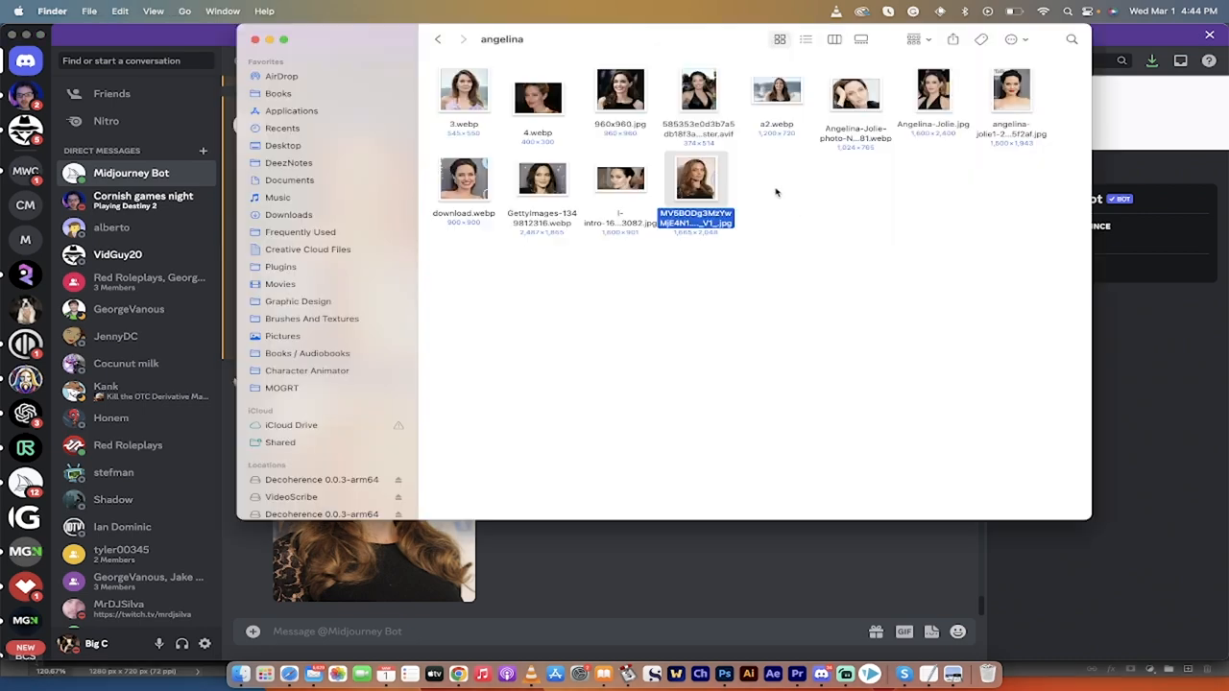
pyautogui.click(620, 90)
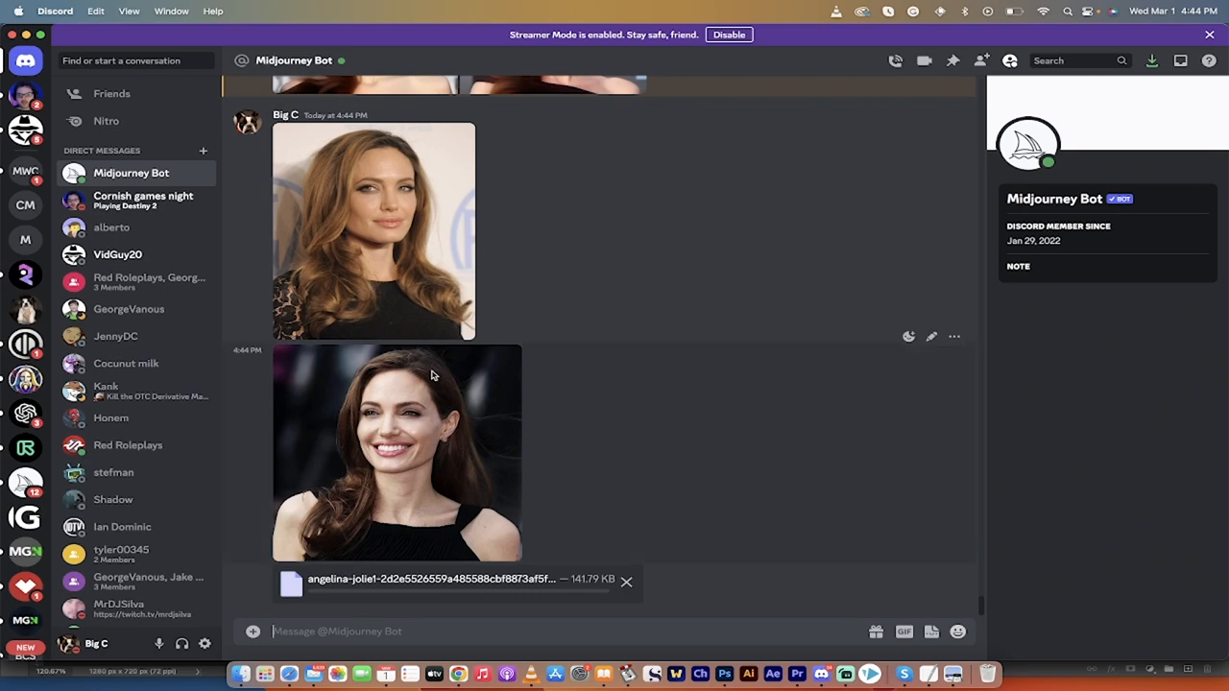
pyautogui.scroll(-3)
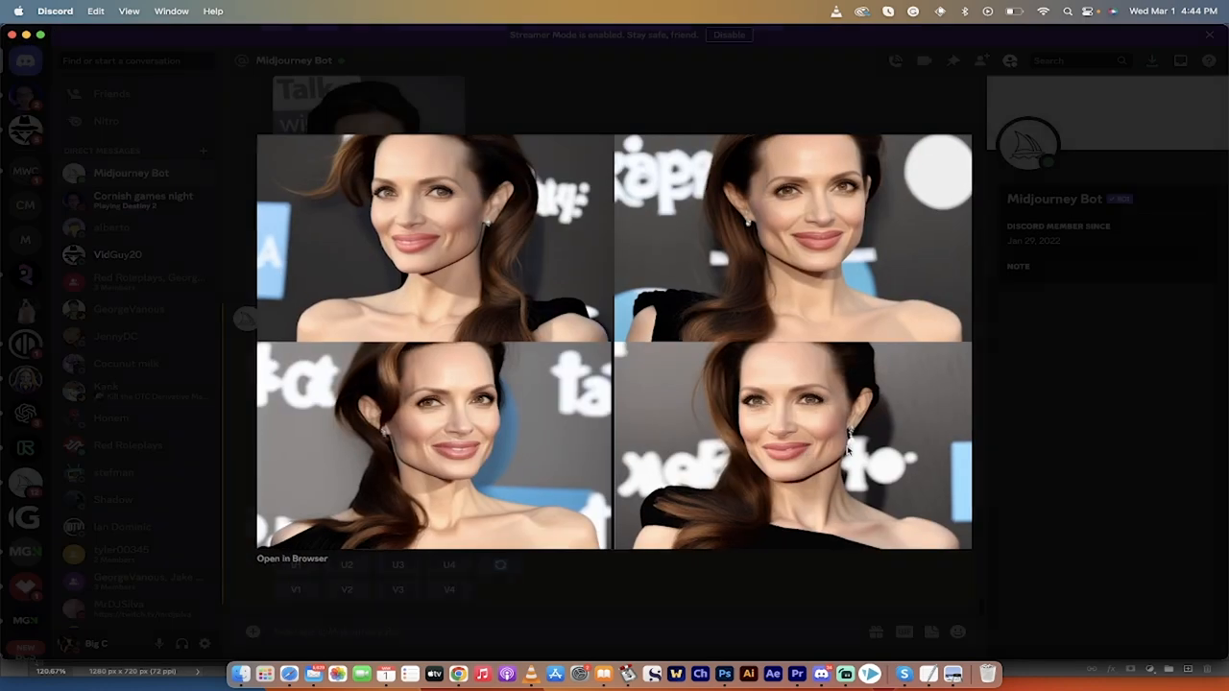
pyautogui.moveTo(772, 580)
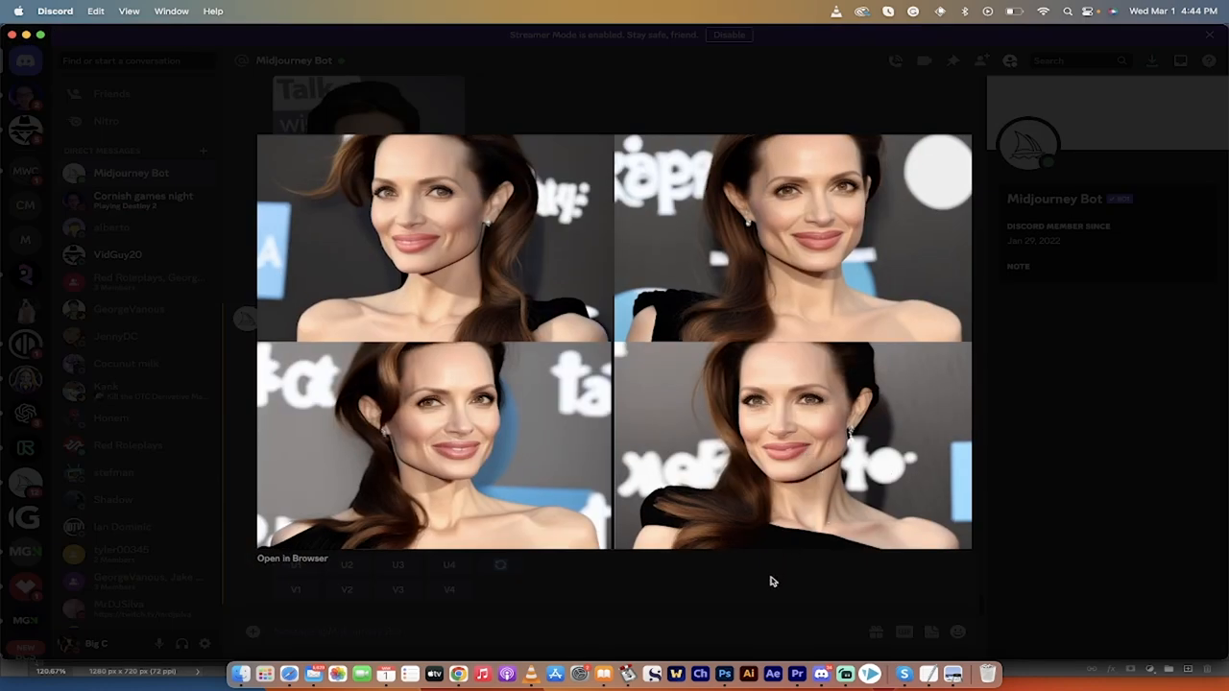
pyautogui.moveTo(776, 489)
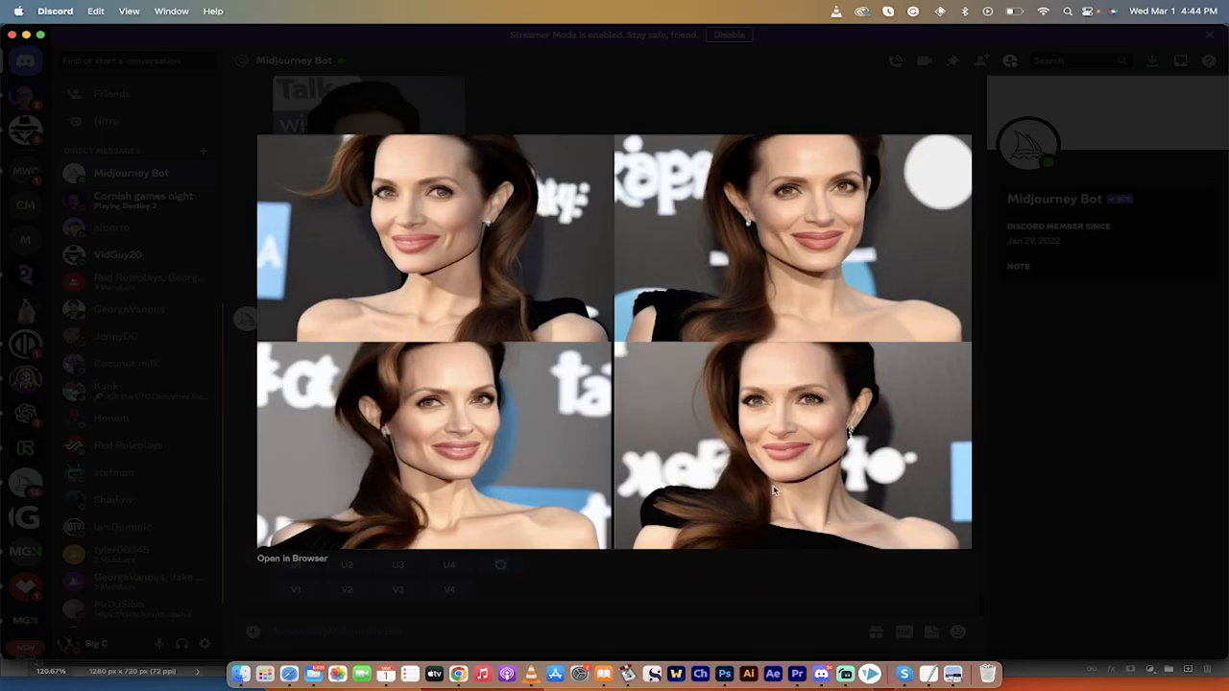
pyautogui.moveTo(753, 580)
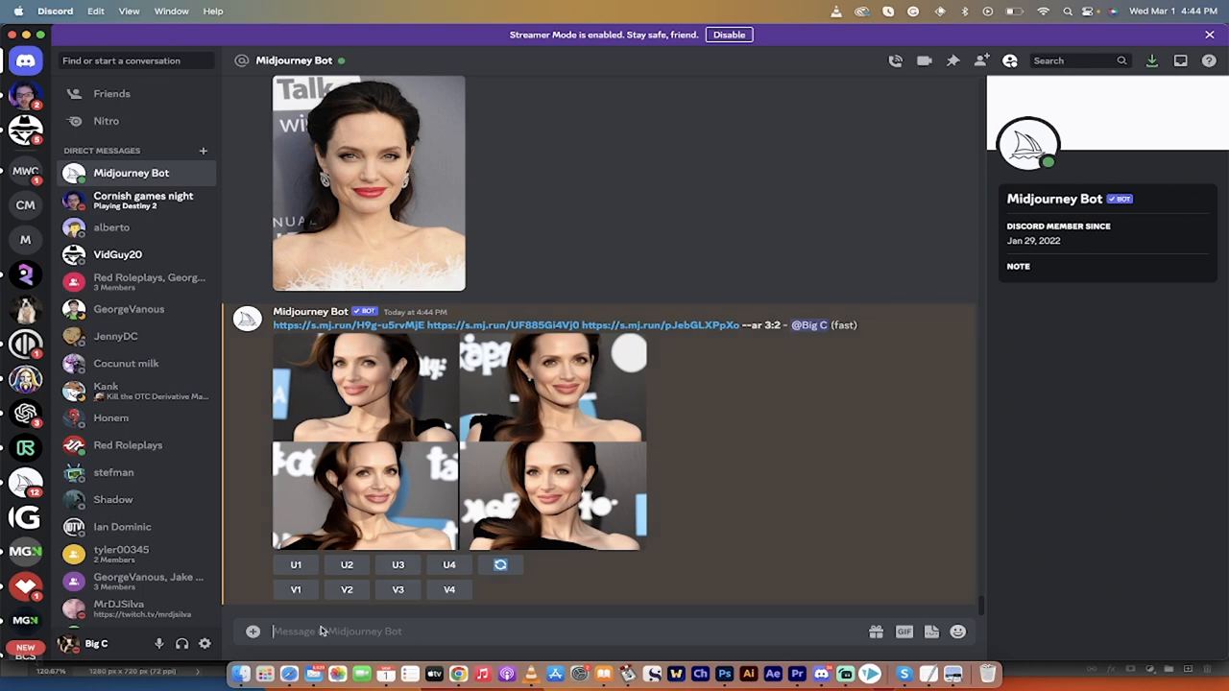
# Start an /imagine prompt and paste in the copied links of the uploaded Angelina photos
pyautogui.click(336, 630)
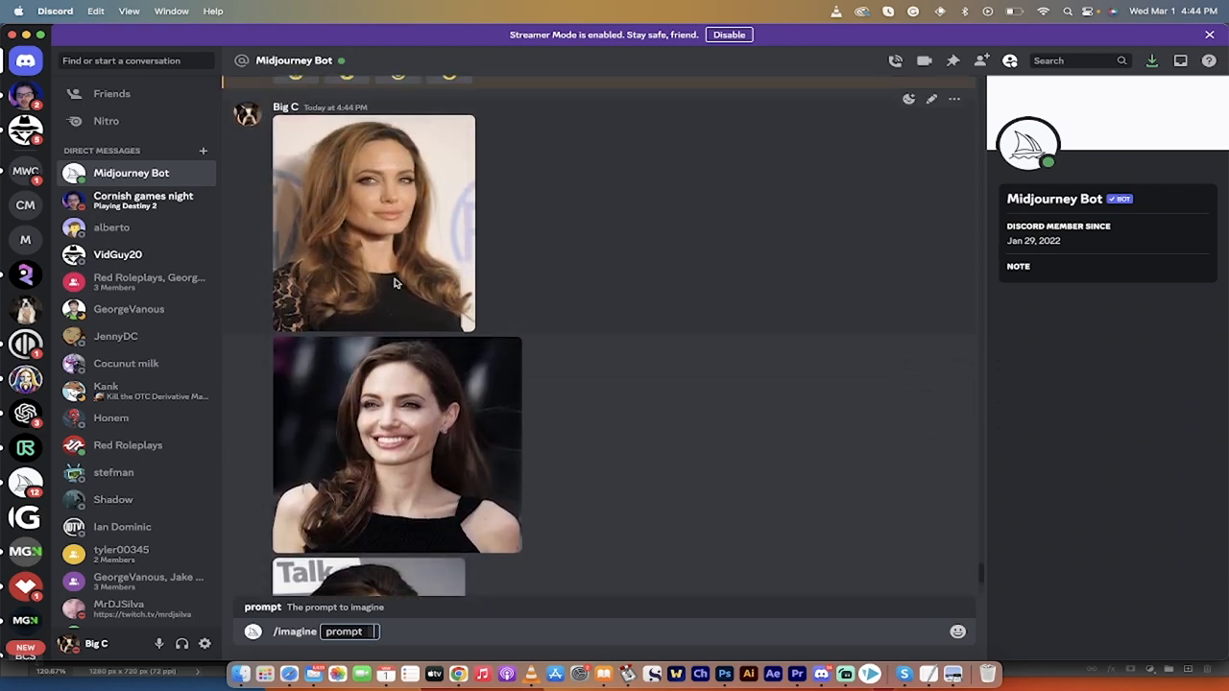
pyautogui.rightClick(394, 284)
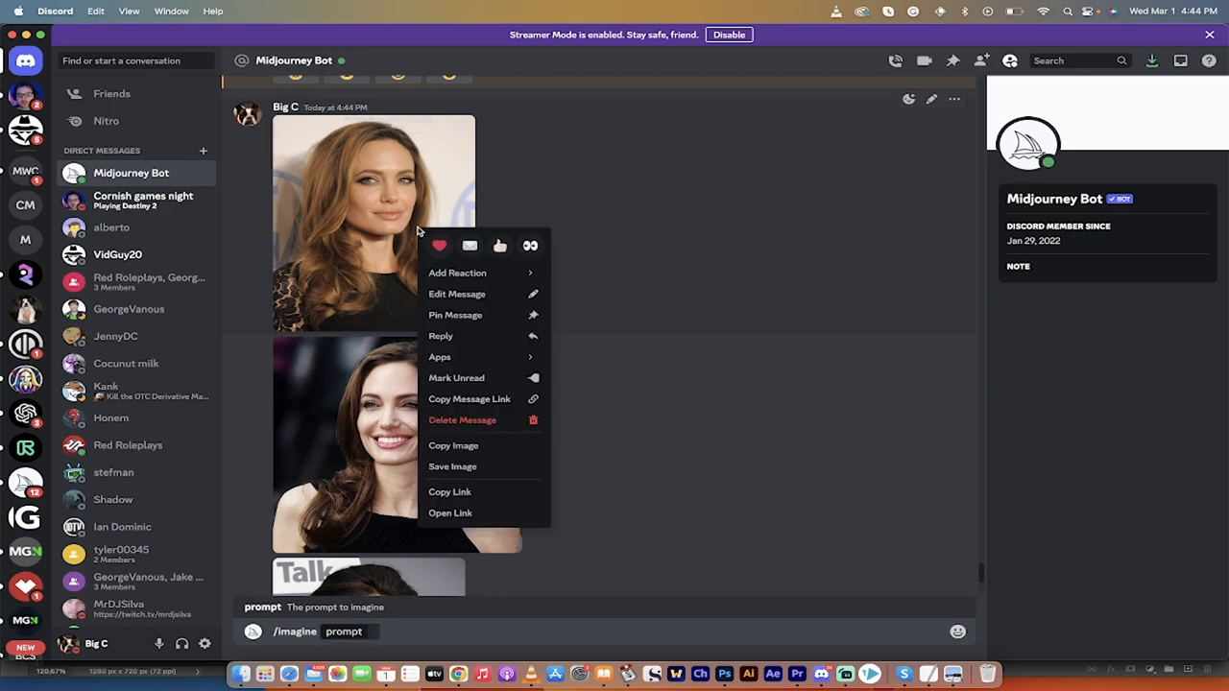
pyautogui.click(415, 574)
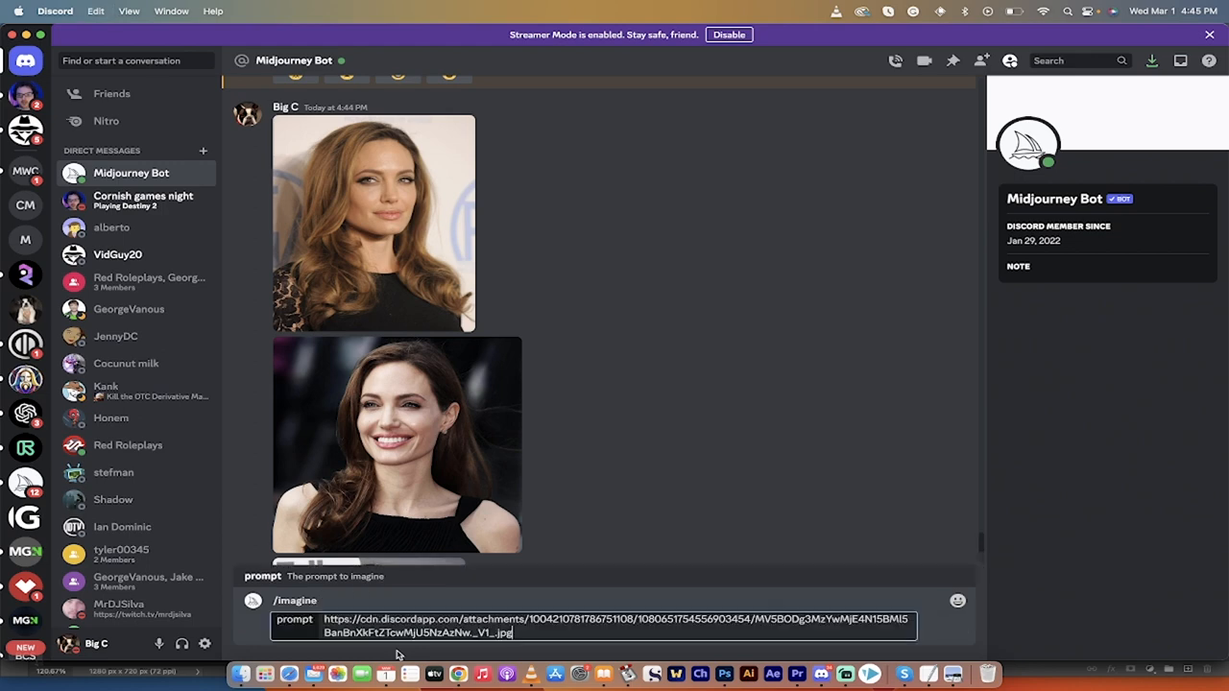
pyautogui.scroll(-3)
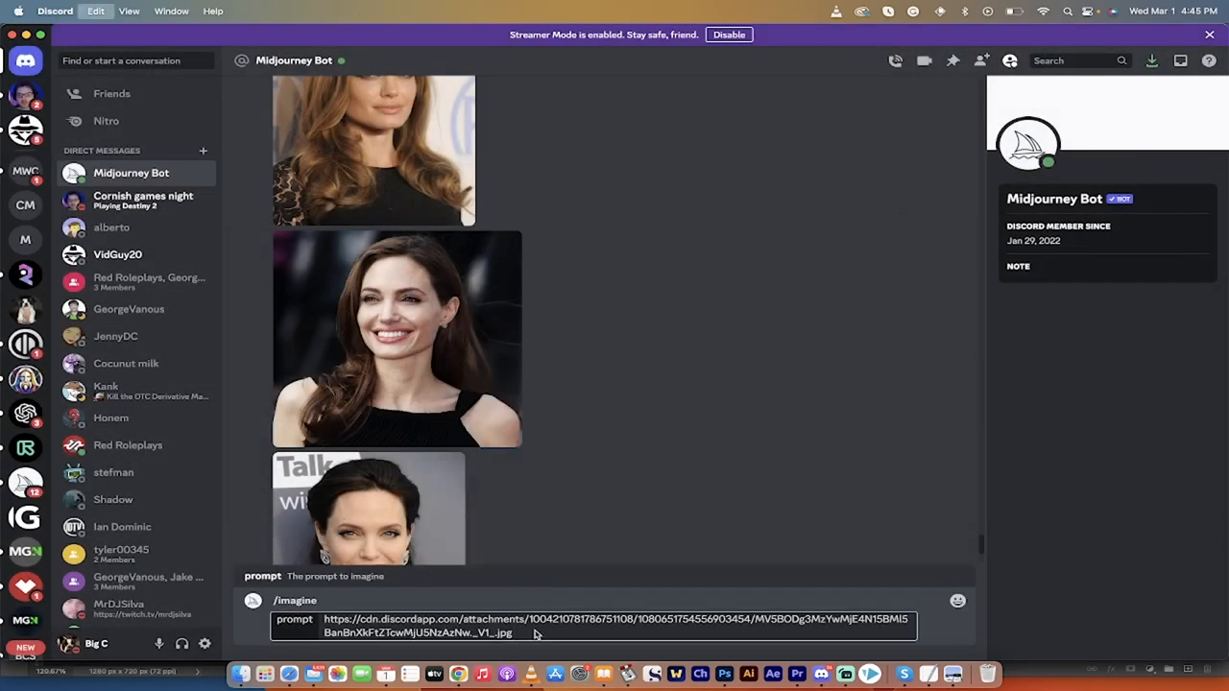
pyautogui.rightClick(365, 394)
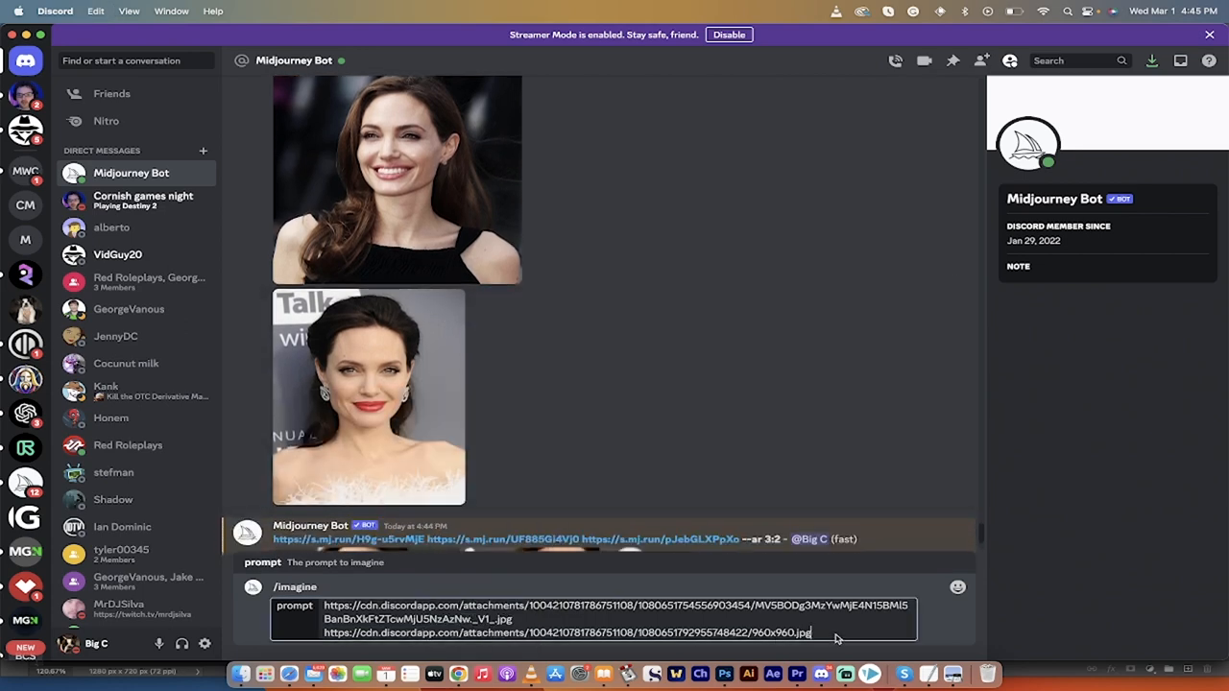
pyautogui.write('https://cdn.discordapp.com/attachments/1004210781786751108/1080651815017795604/angelina-jolie1-2d2e5526559a485588cbf8873af5f2af.jpg')
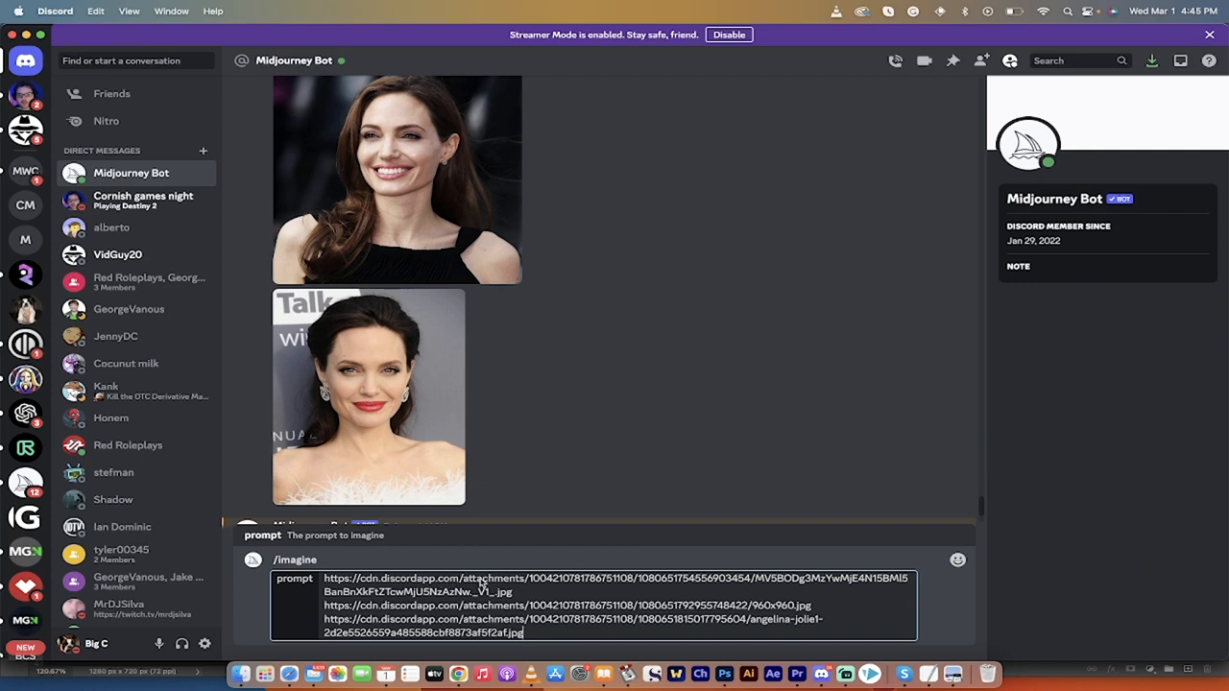
pyautogui.moveTo(548, 592)
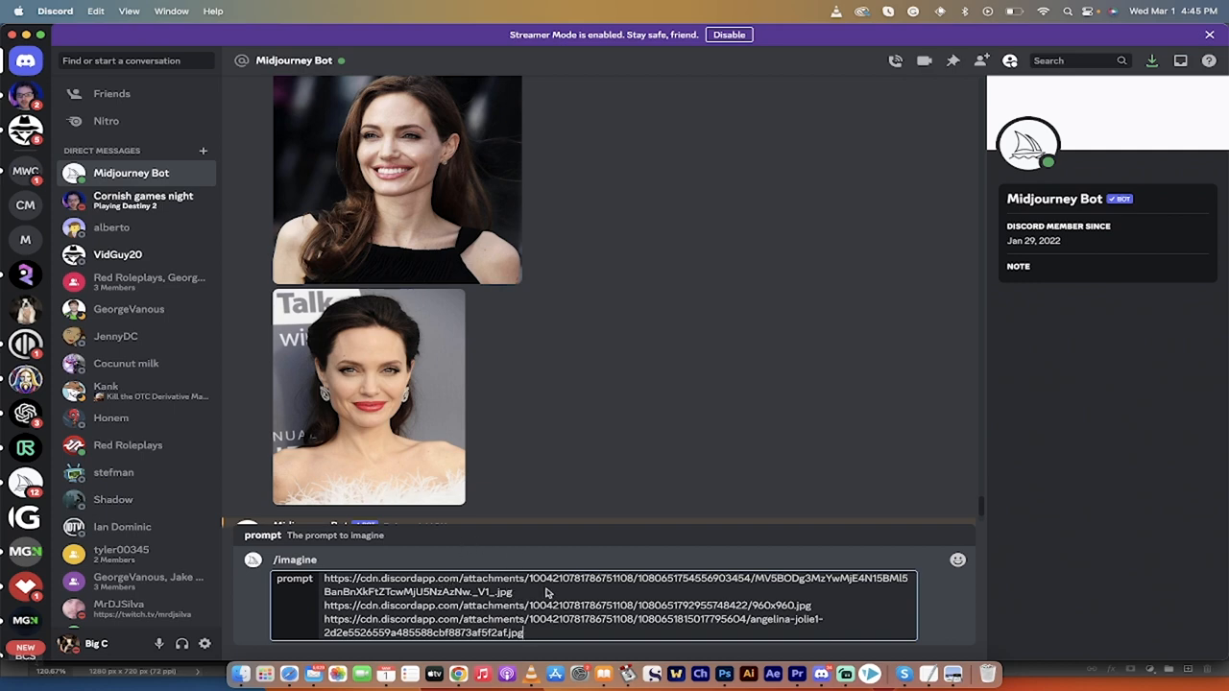
pyautogui.moveTo(536, 646)
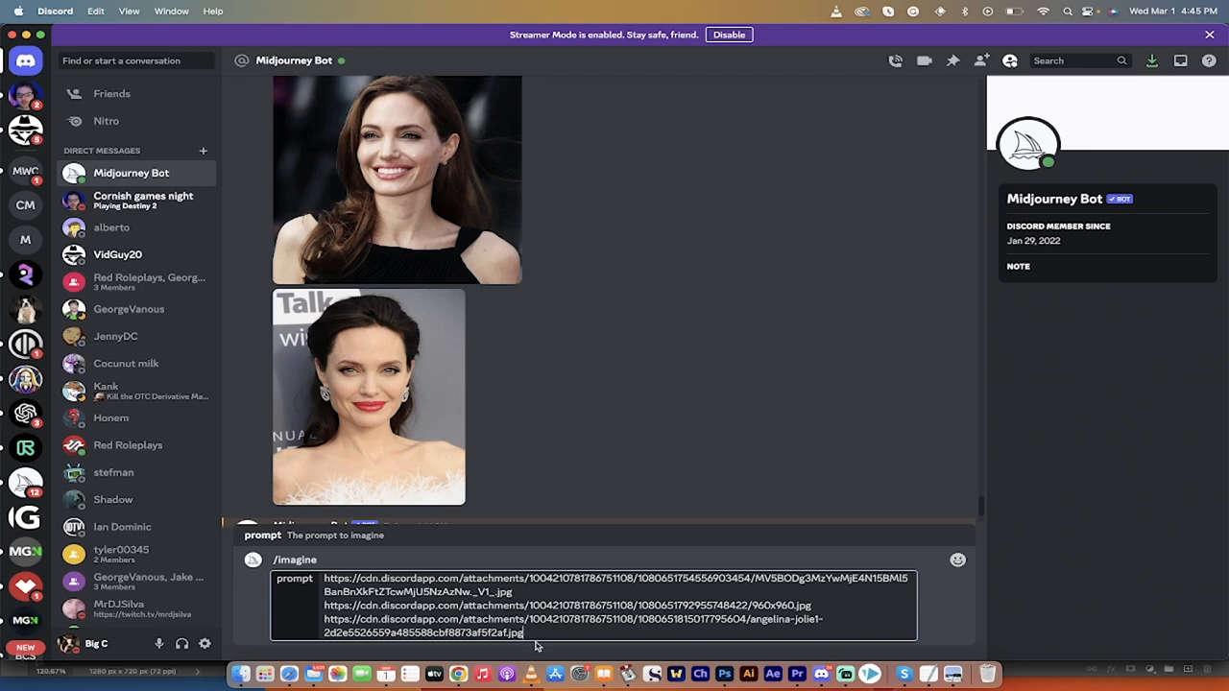
# Append the --ar 9:16 vertical aspect-ratio parameter to the prompt
pyautogui.write('-')
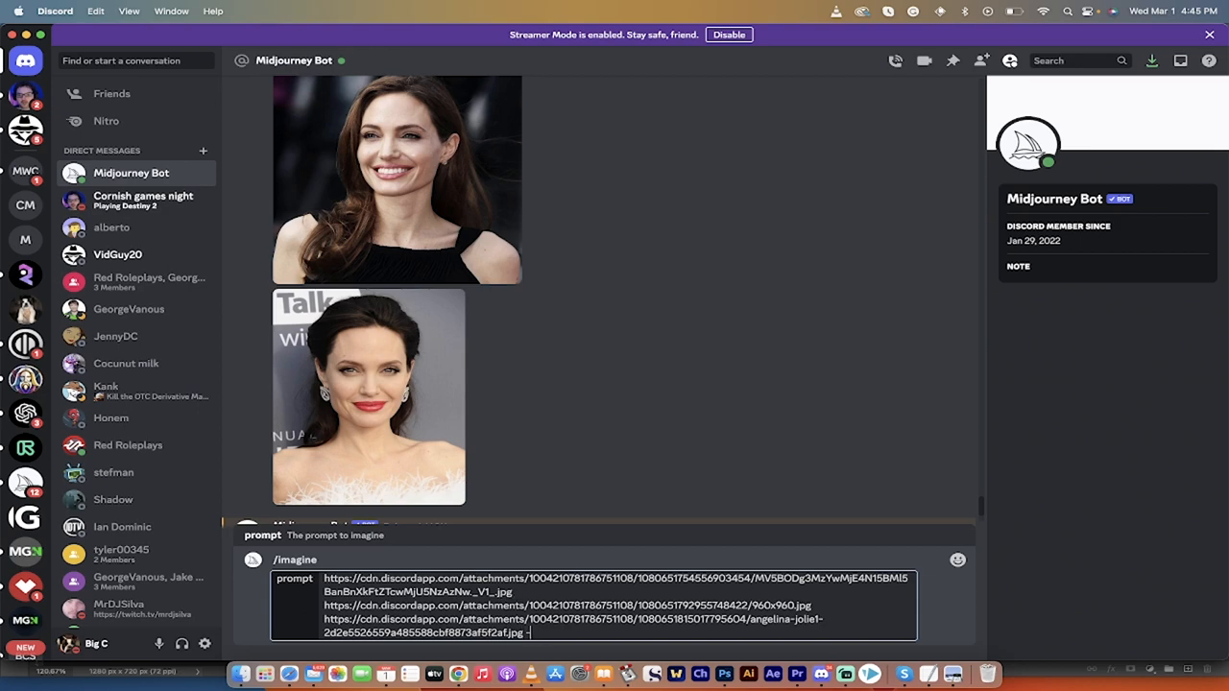
pyautogui.write('--ar')
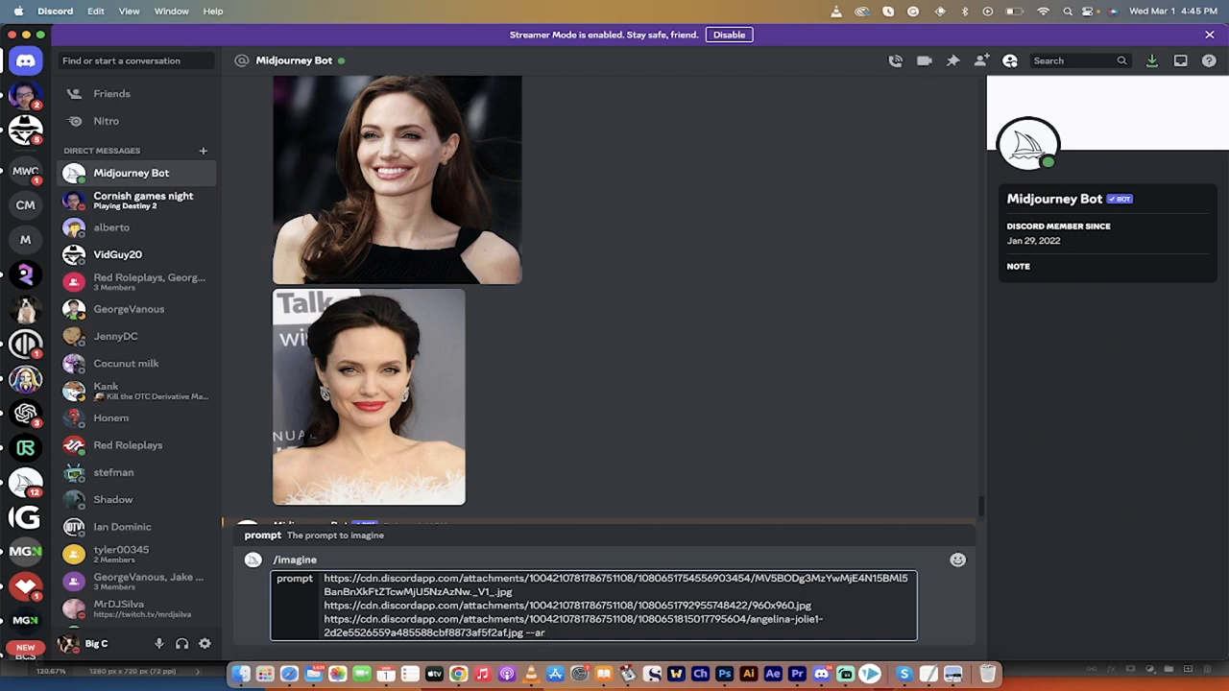
pyautogui.write('1')
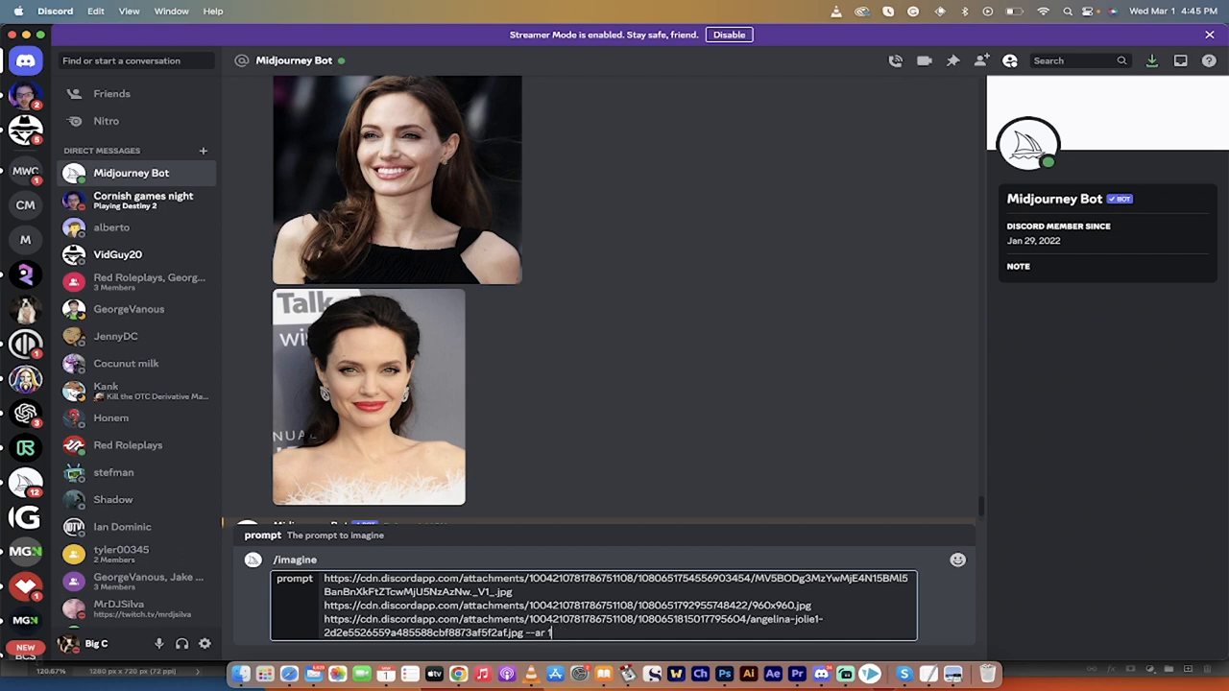
pyautogui.write('9:16')
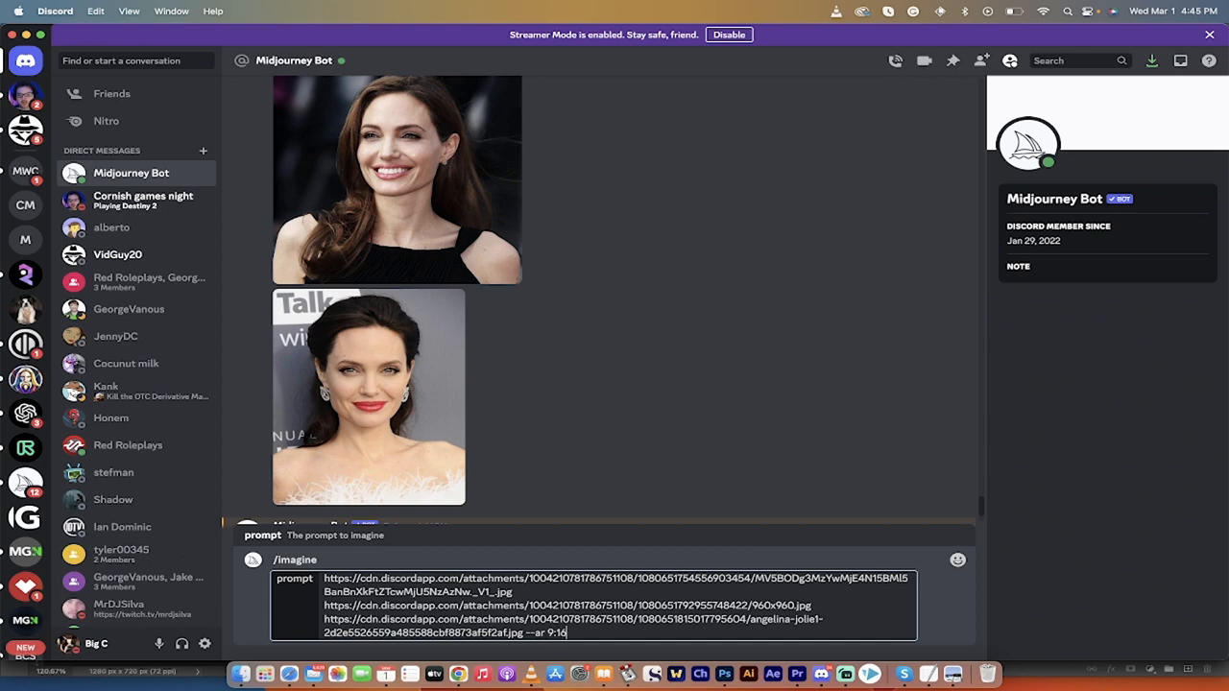
# Send the 9:16 prompt and view the resulting four-portrait grid
pyautogui.press('Return')
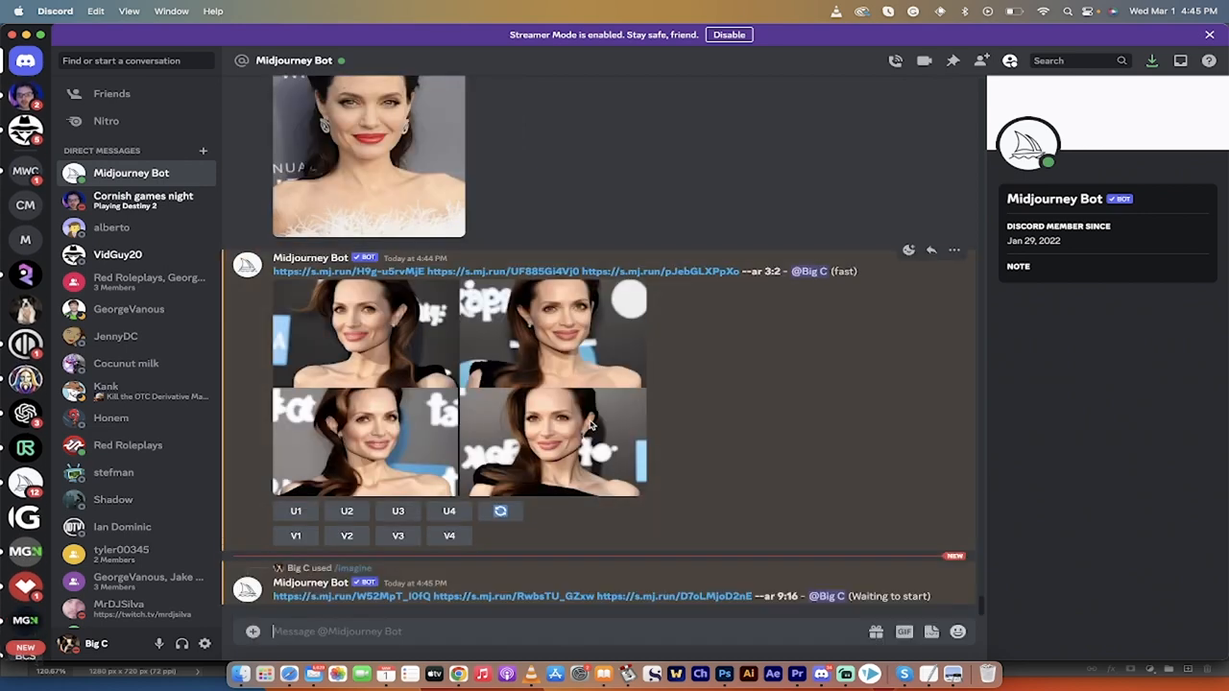
pyautogui.scroll(-3)
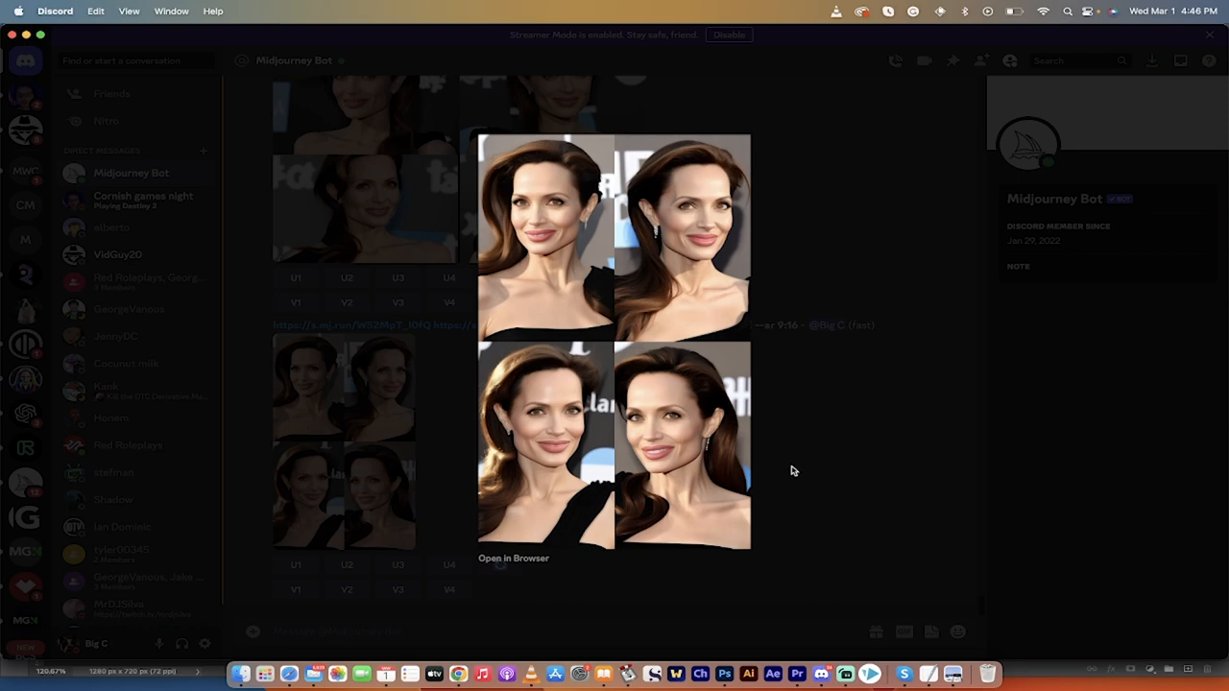
pyautogui.moveTo(799, 467)
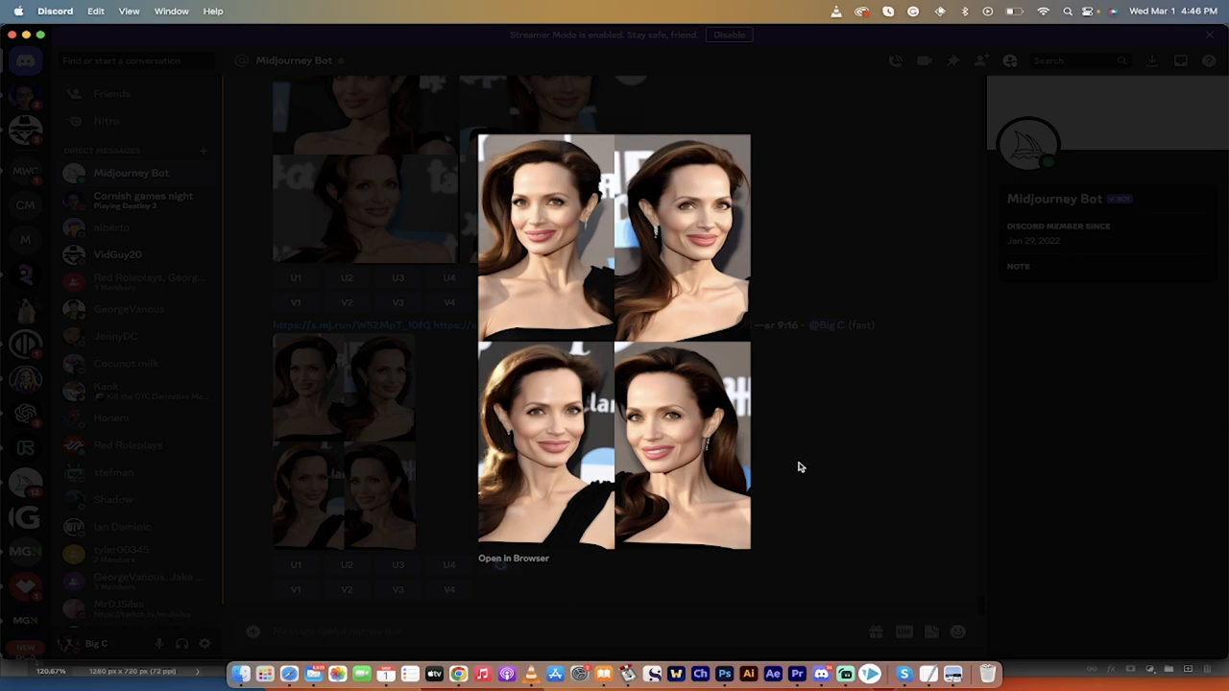